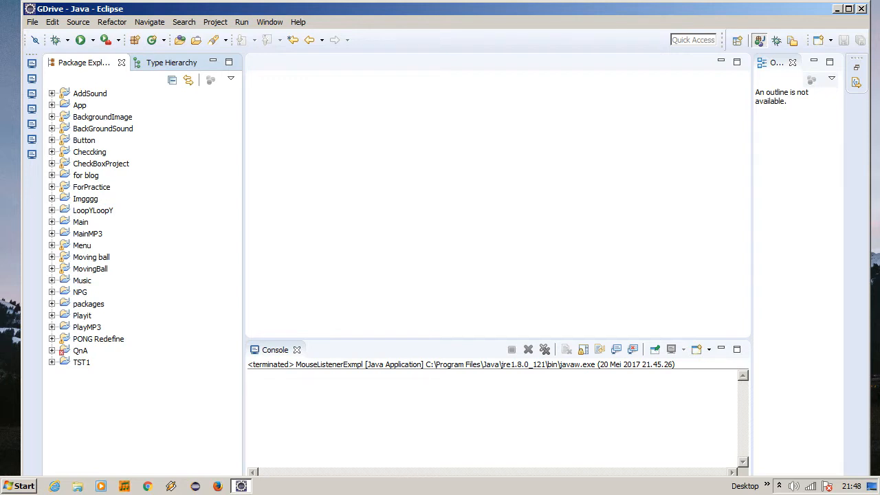
# Show the File > New submenu listing Java Project, Class and Package
pyautogui.click(113, 22)
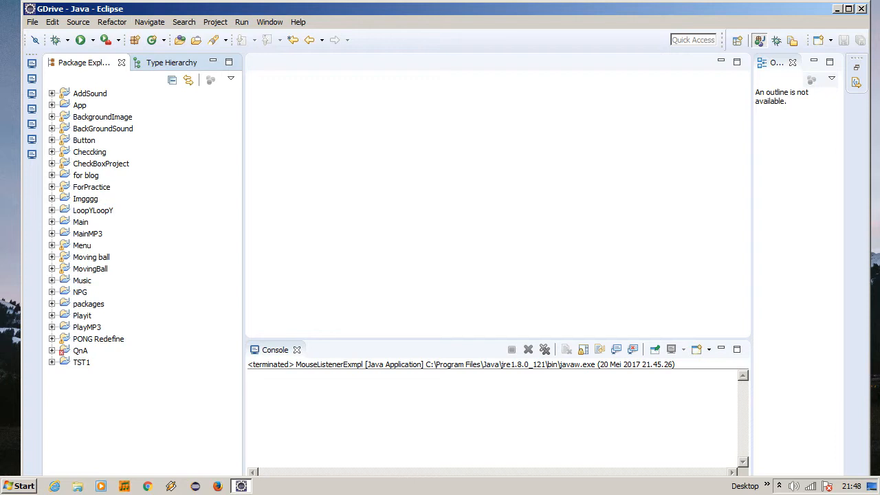
pyautogui.click(30, 22)
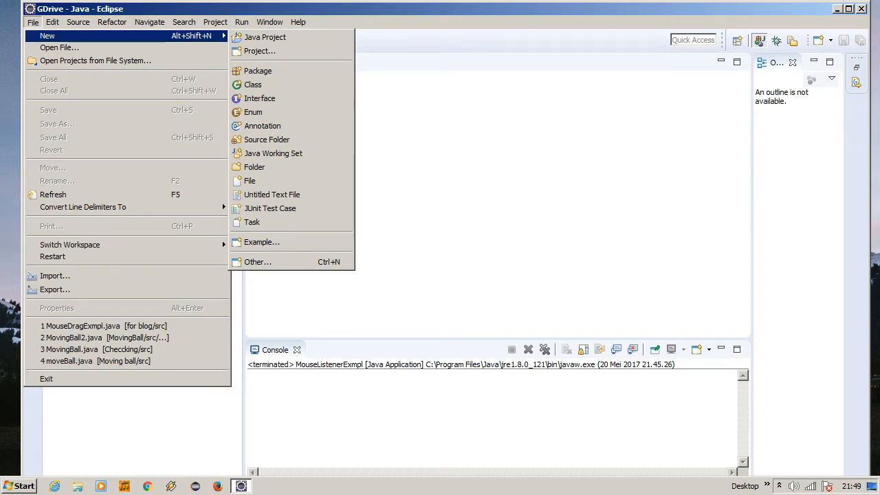
pyautogui.moveTo(272, 36)
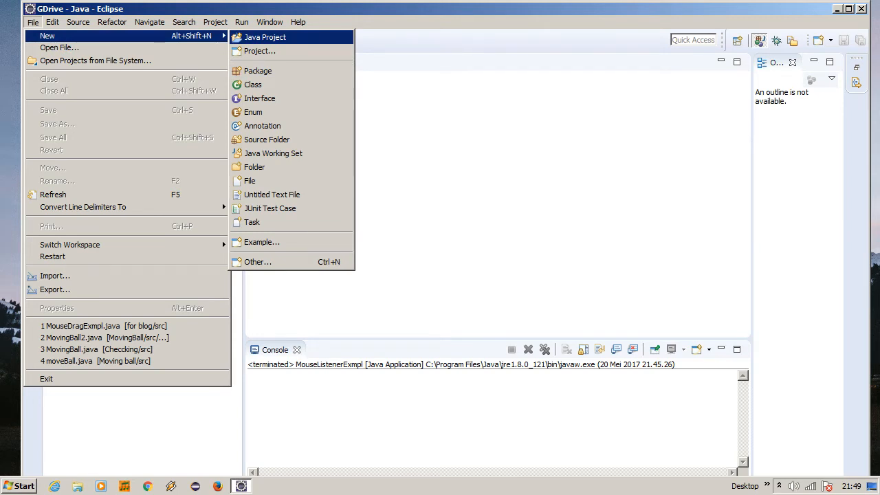
# Create a new Java project named MouseListenerOval in the workspace
pyautogui.click(269, 37)
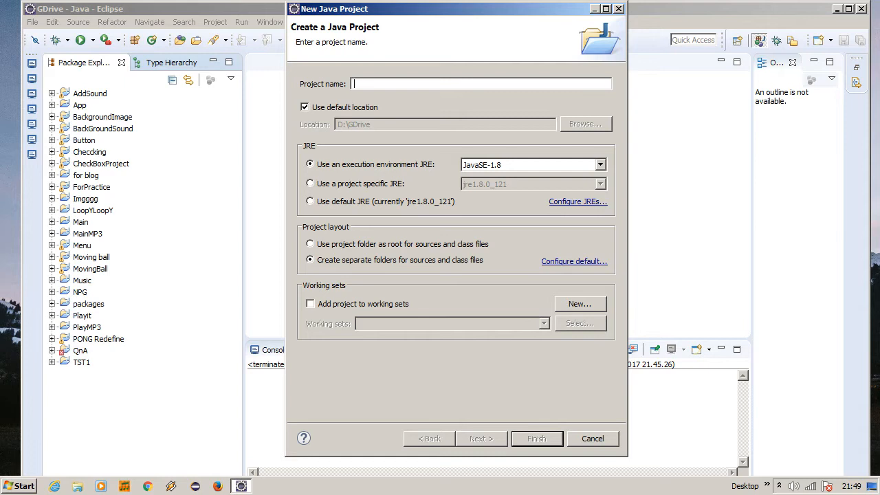
pyautogui.write('M')
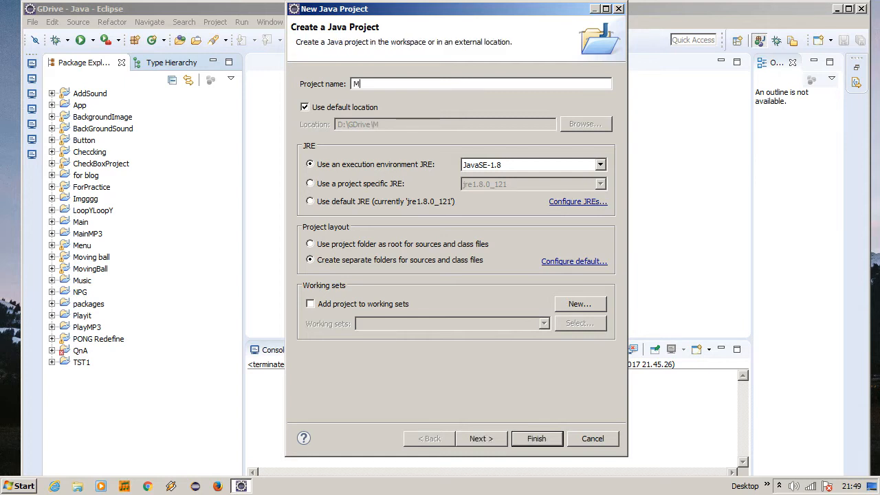
pyautogui.write('ouseListener')
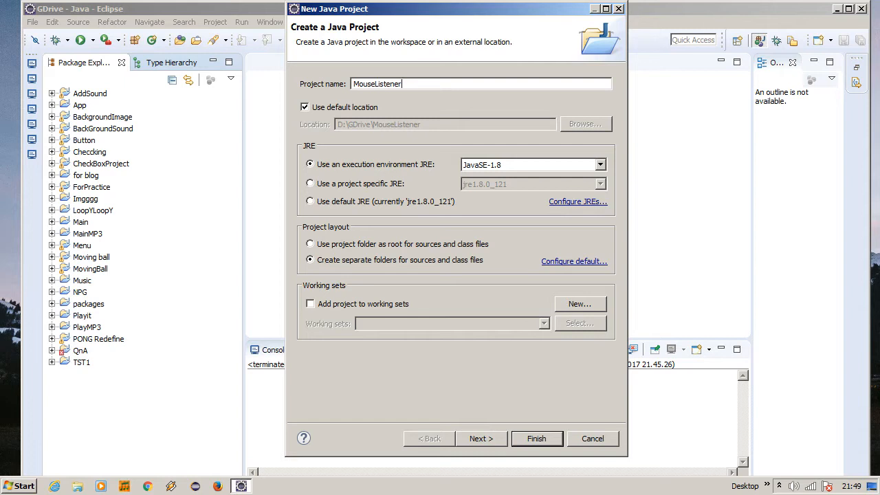
pyautogui.write('Oval')
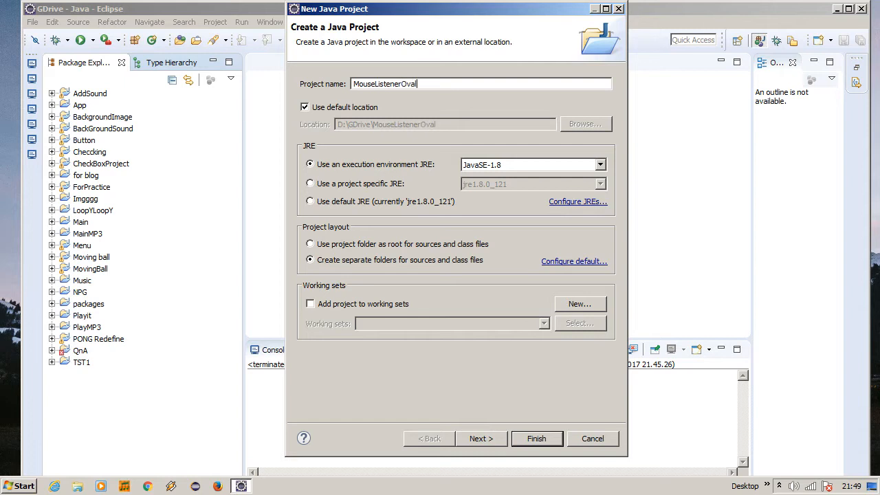
pyautogui.click(536, 439)
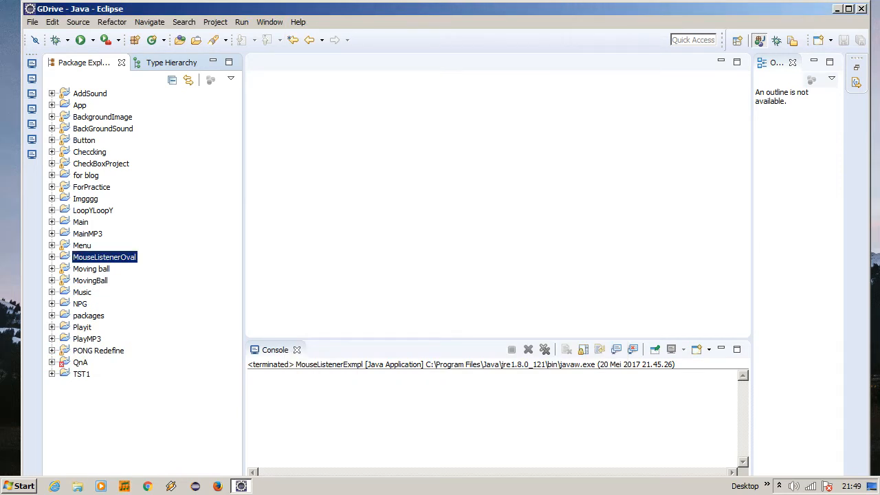
# Create a new class MouseListener in the src folder of MouseListenerOval
pyautogui.click(52, 257)
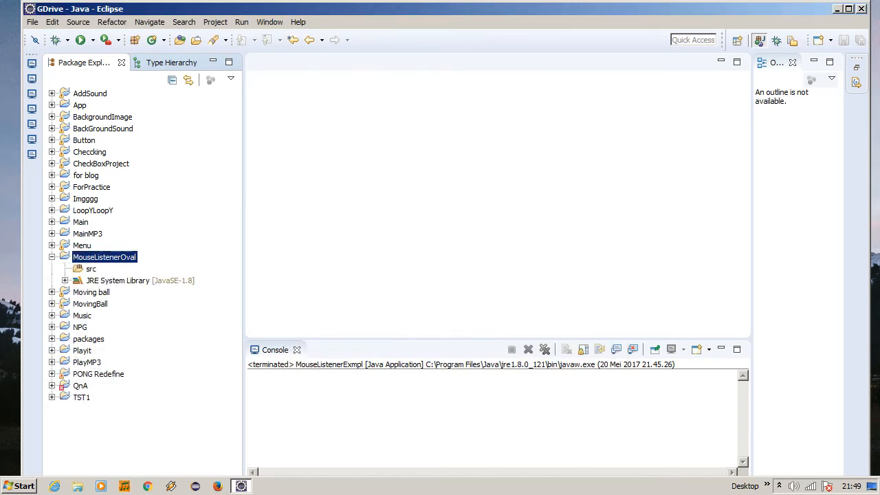
pyautogui.click(52, 258)
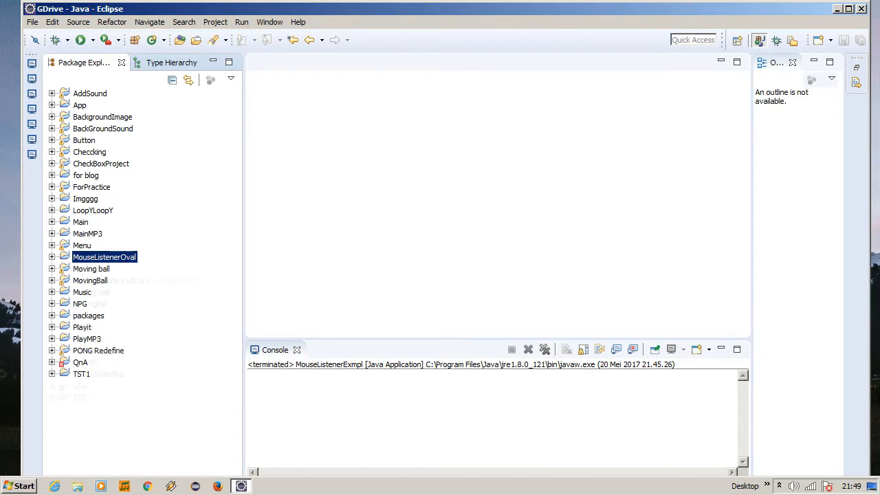
pyautogui.click(52, 257)
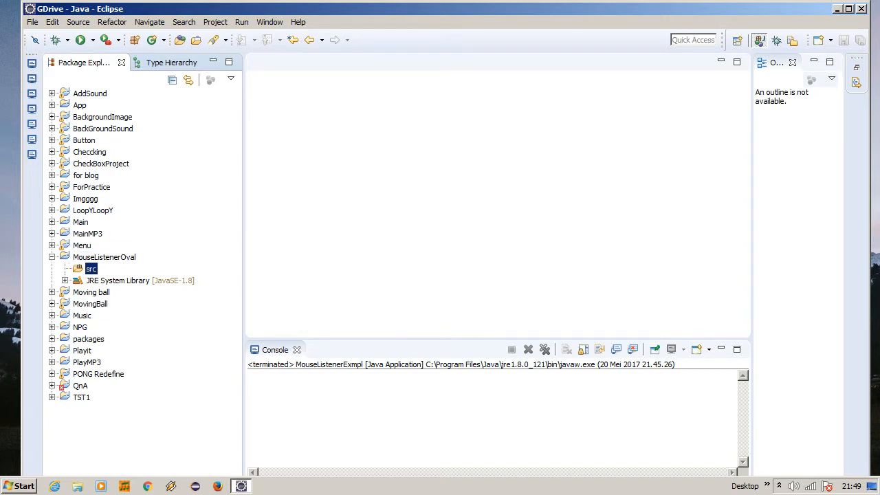
pyautogui.rightClick(91, 268)
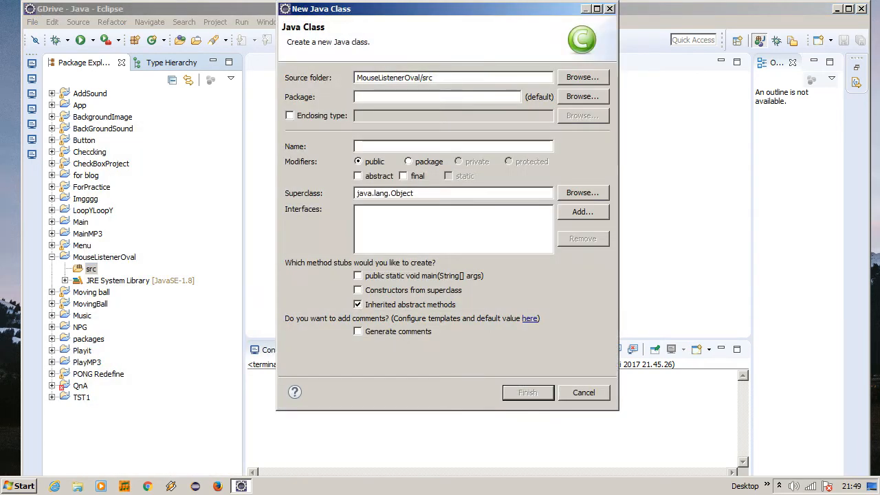
pyautogui.write('MouseI')
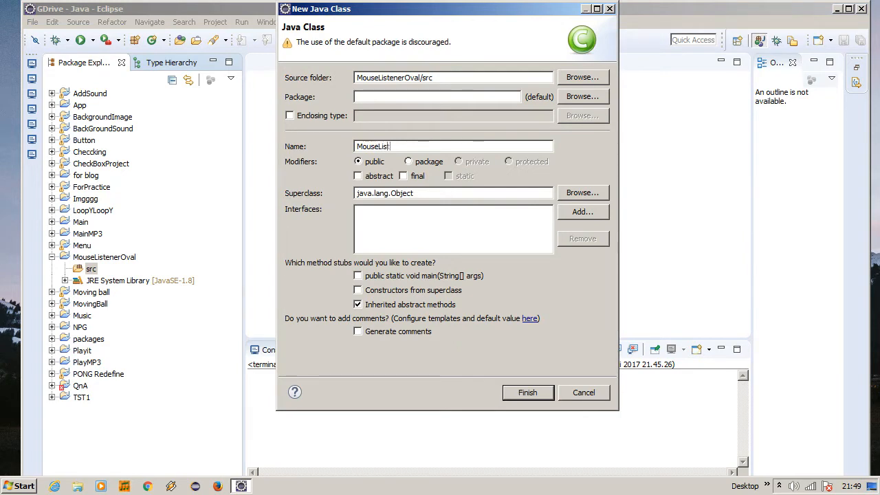
pyautogui.click(528, 393)
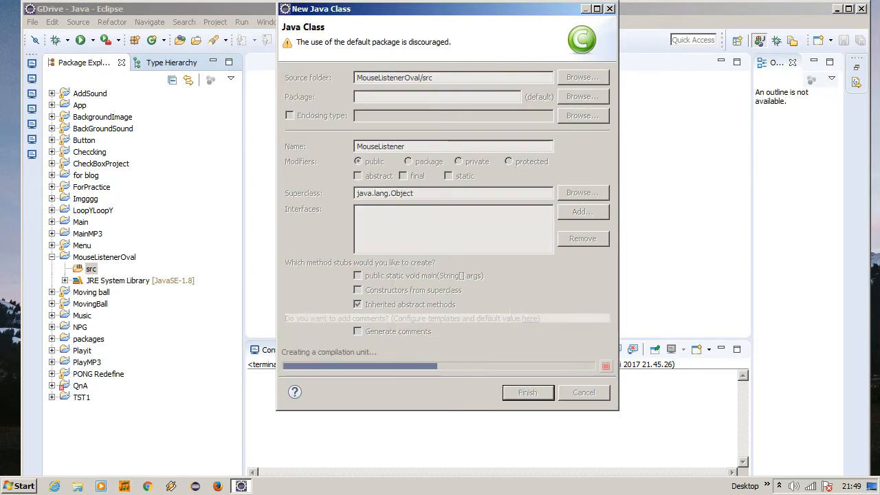
pyautogui.click(529, 393)
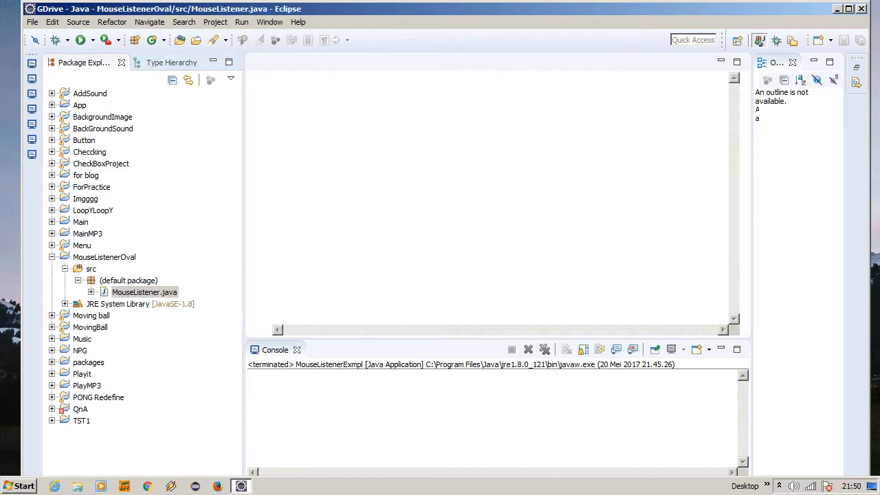
# In MouseListener.java, add imports for java.awt.* and java.awt.event.*
pyautogui.doubleClick(145, 292)
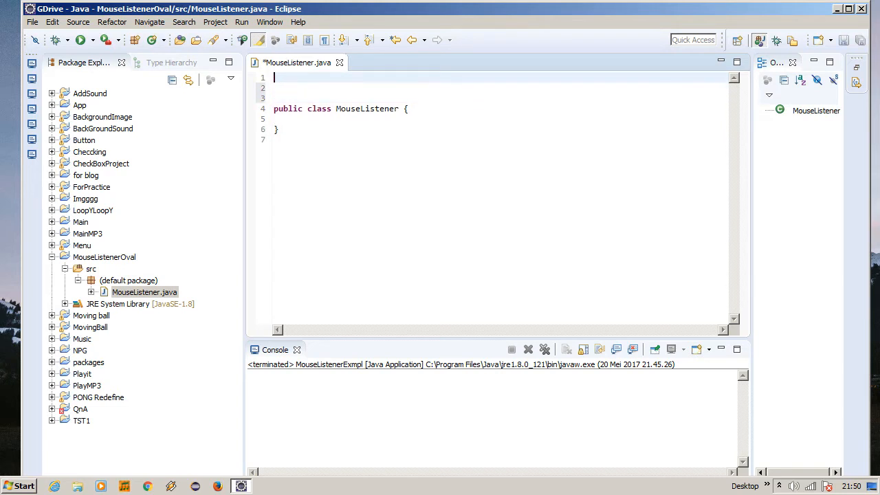
pyautogui.write('impo')
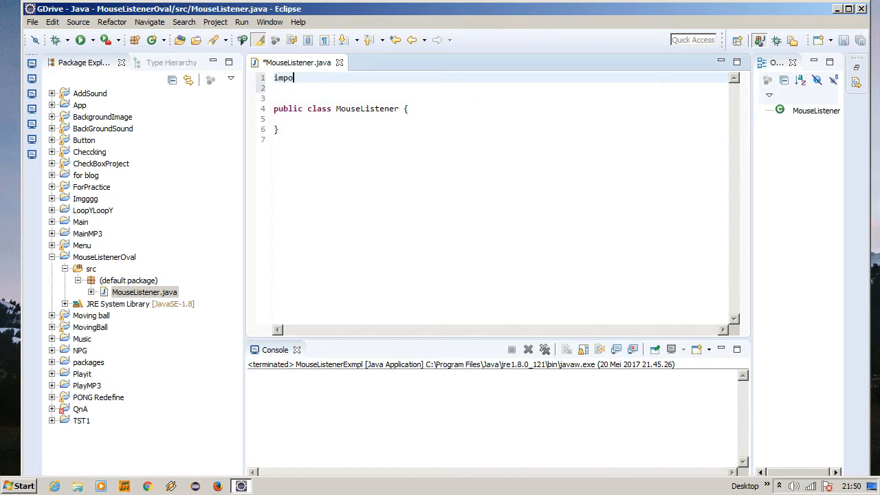
pyautogui.write('rt java.')
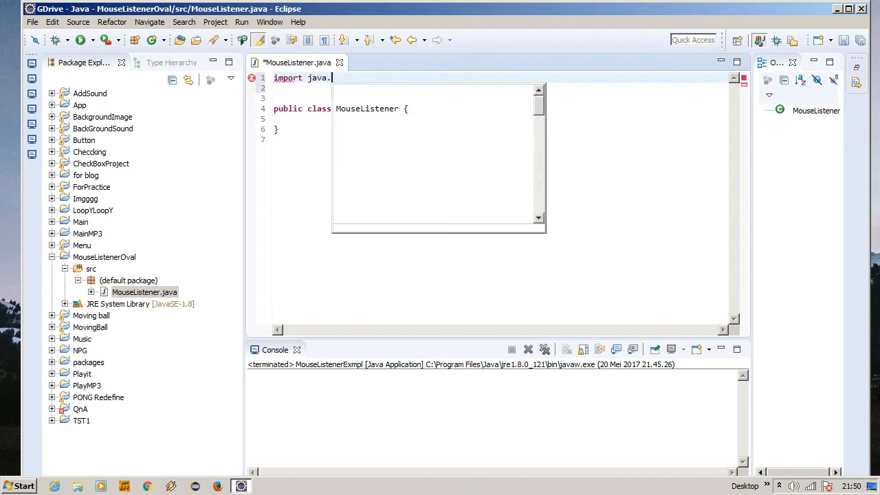
pyautogui.write('awt.*;')
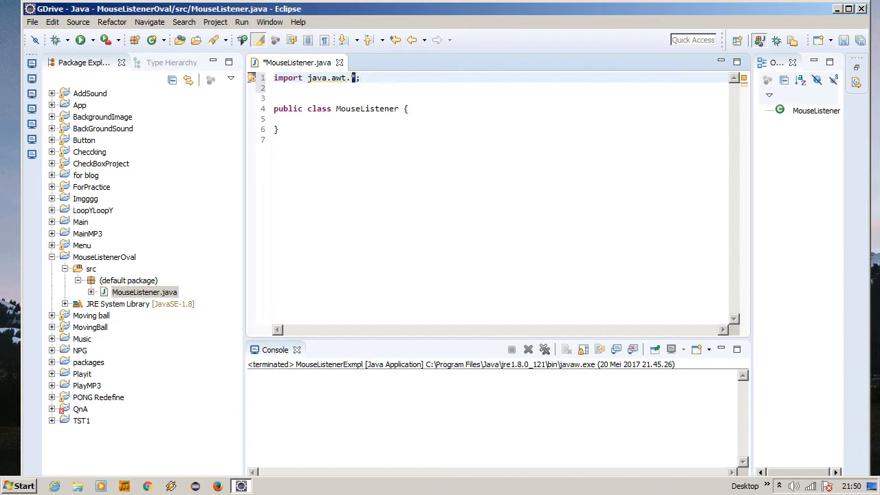
pyautogui.write('*')
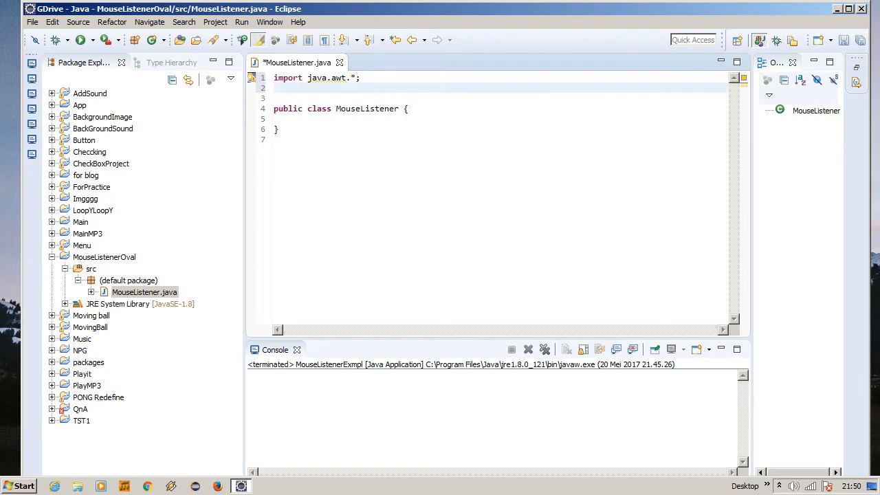
pyautogui.write('import java.awt.eve')
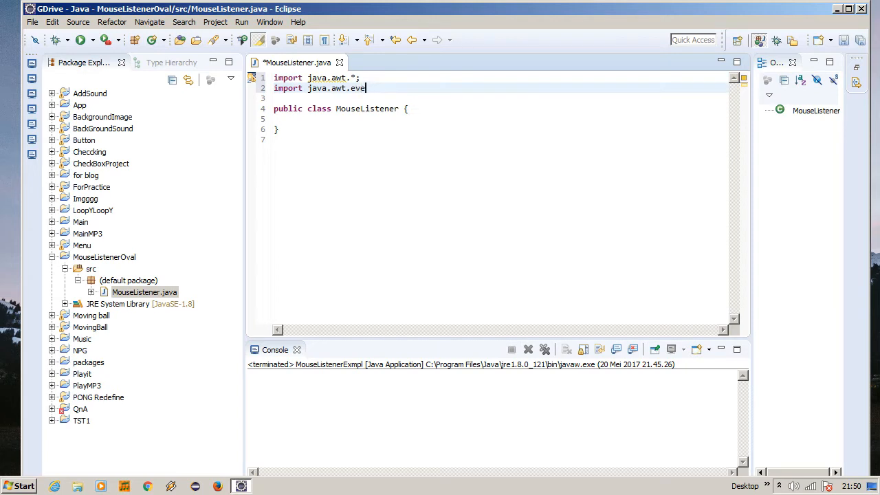
pyautogui.write('nt.*;')
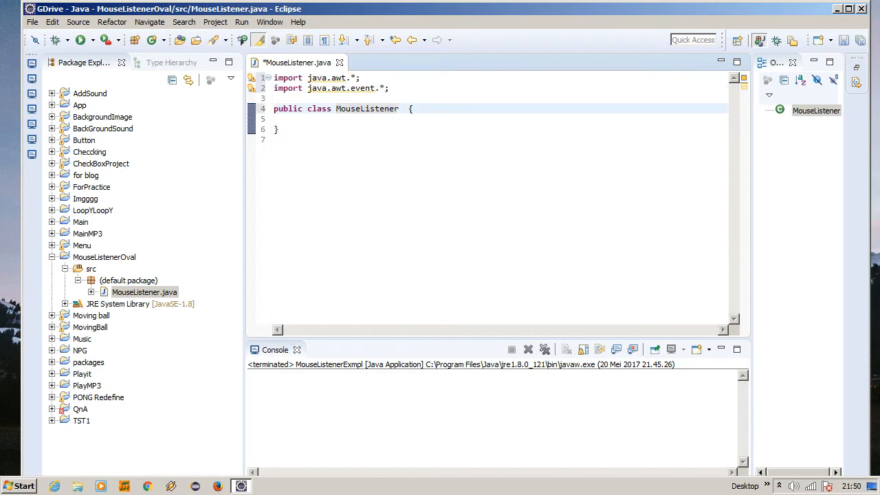
# Declare the class to extend Frame and implement MouseListener
pyautogui.write('exteee')
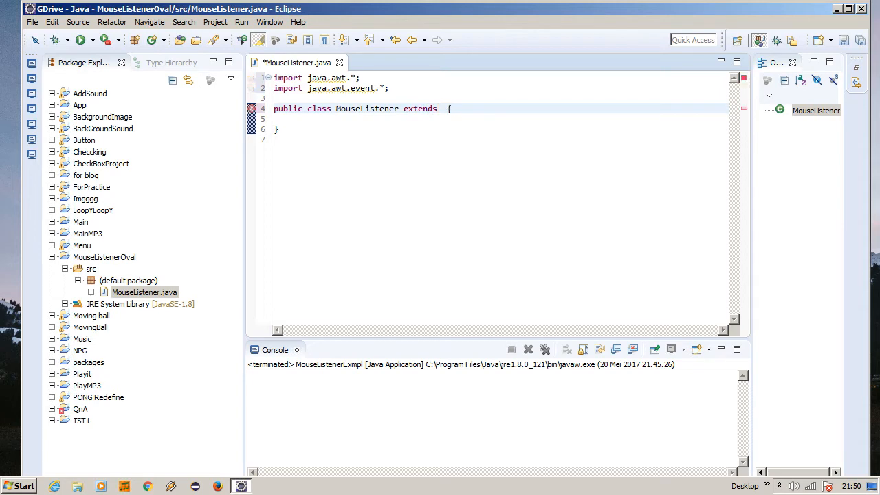
pyautogui.write('Frame implements Mousel')
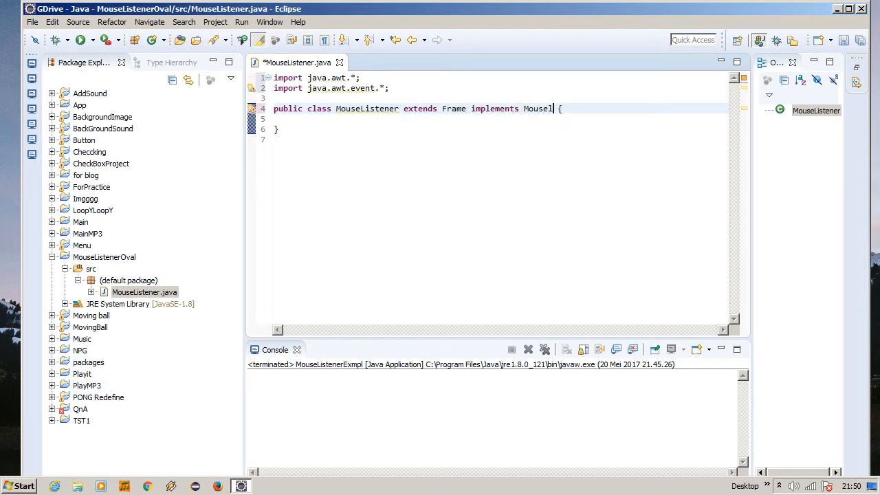
pyautogui.write('istener')
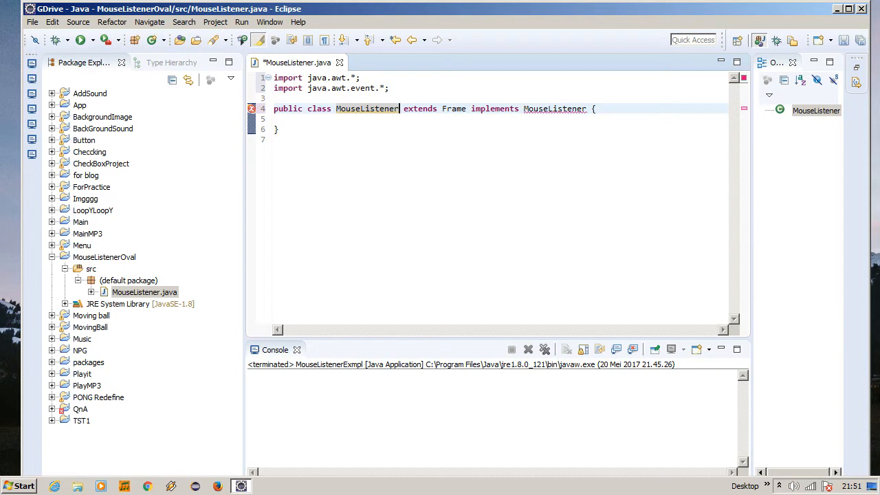
# Rename the class to MouseListenerOval and generate the unimplemented MouseListener method stubs
pyautogui.write('Oval')
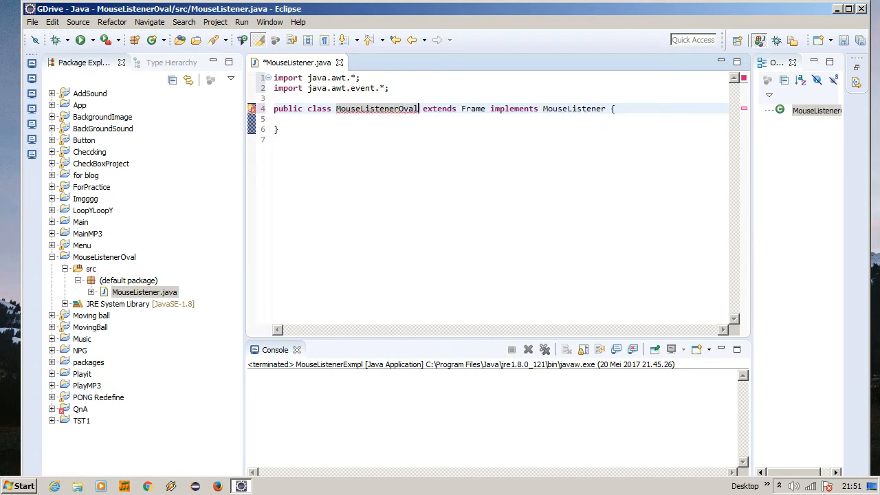
pyautogui.click(253, 109)
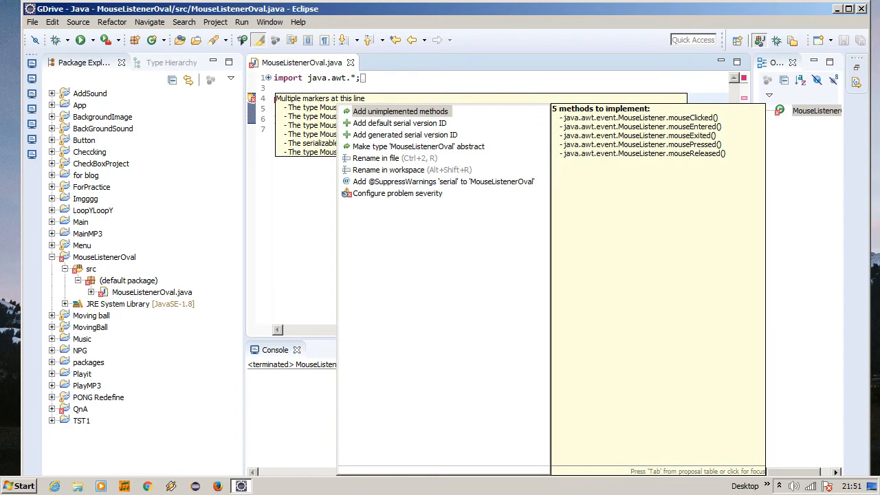
pyautogui.click(403, 110)
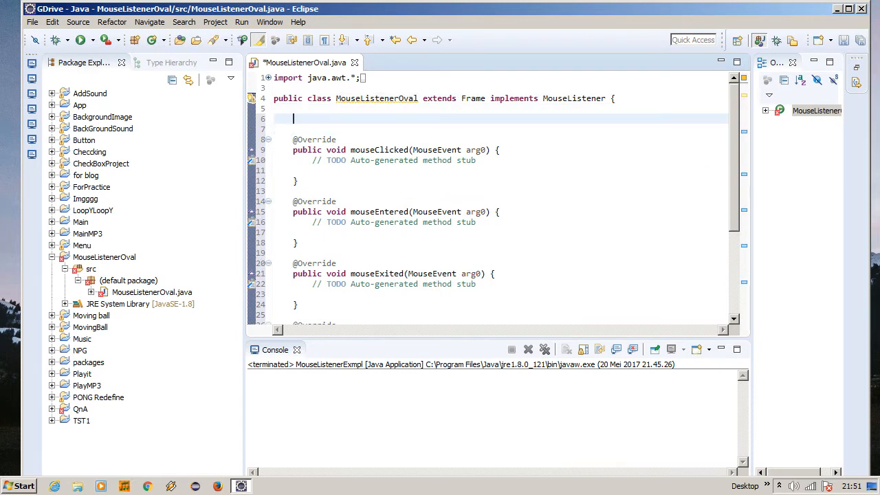
# Start a MouseListenerOval constructor that calls addMouseListener(this)
pyautogui.write('m')
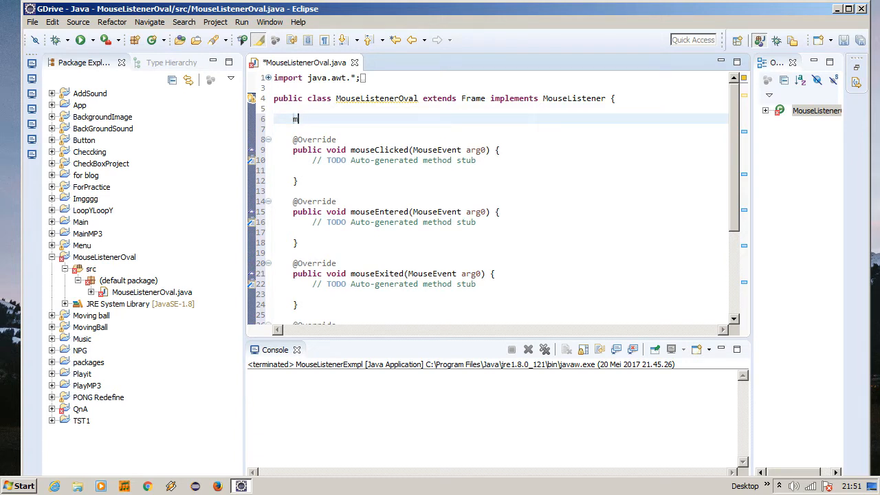
pyautogui.write('MouseLis')
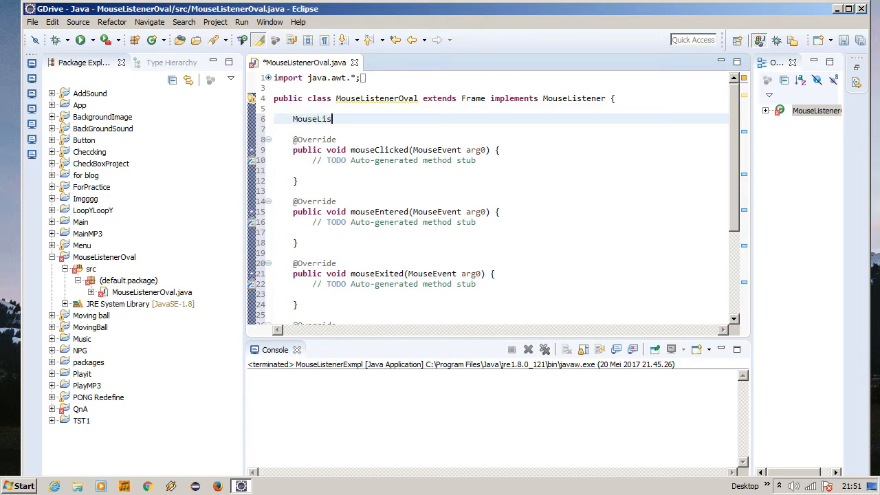
pyautogui.write('tenerOval(){')
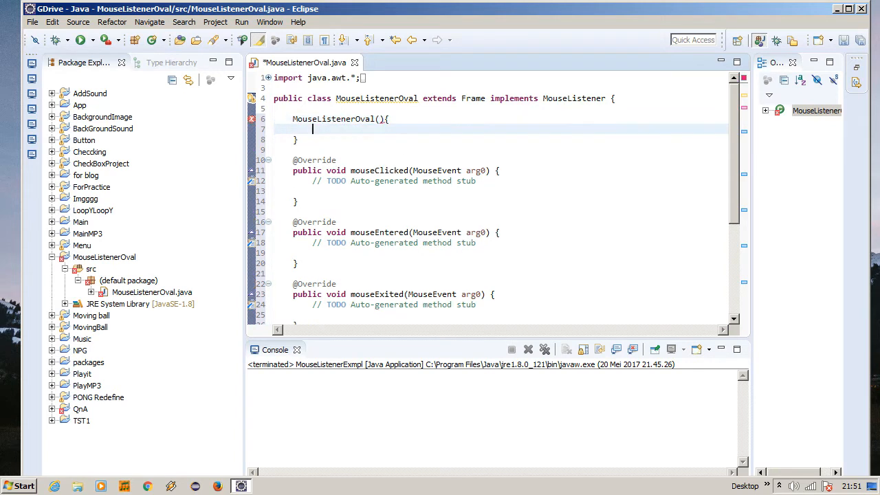
pyautogui.write('Gr')
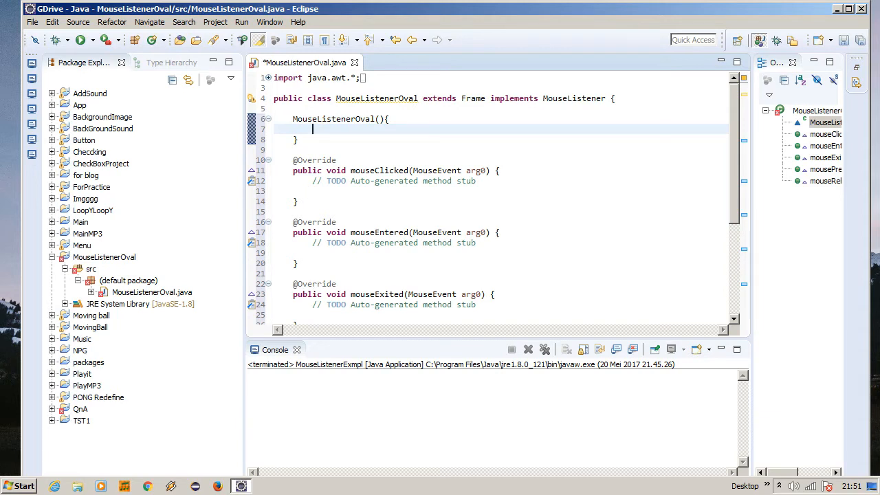
pyautogui.write('add')
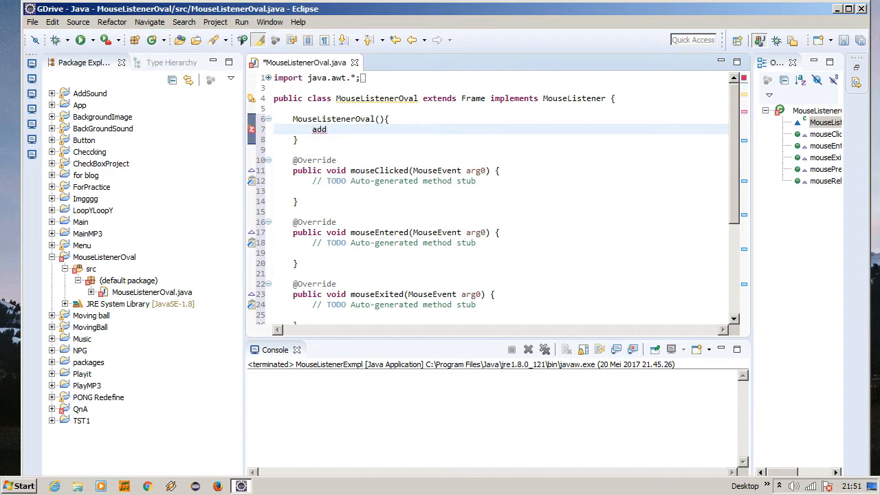
pyautogui.write('MouseL')
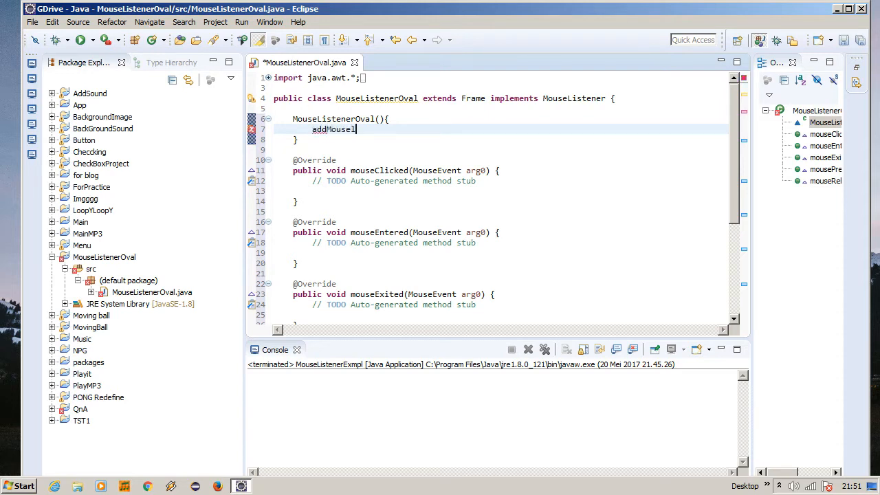
pyautogui.write('isten')
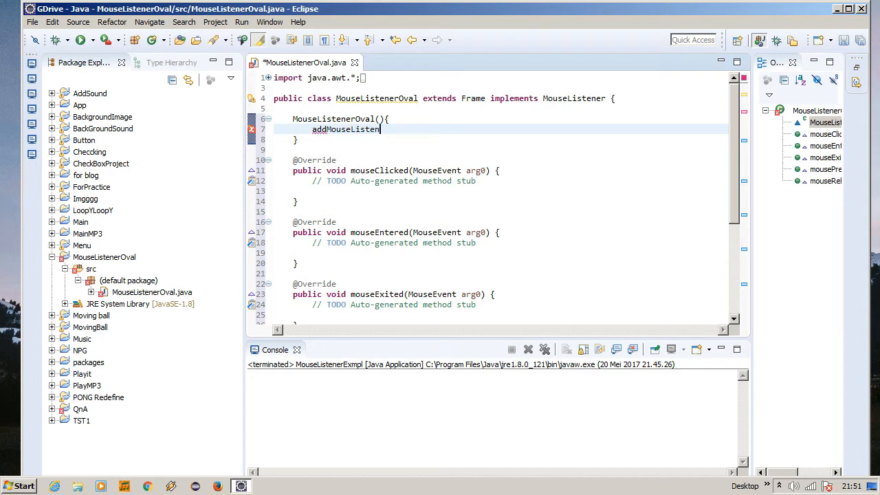
pyautogui.write('(this);')
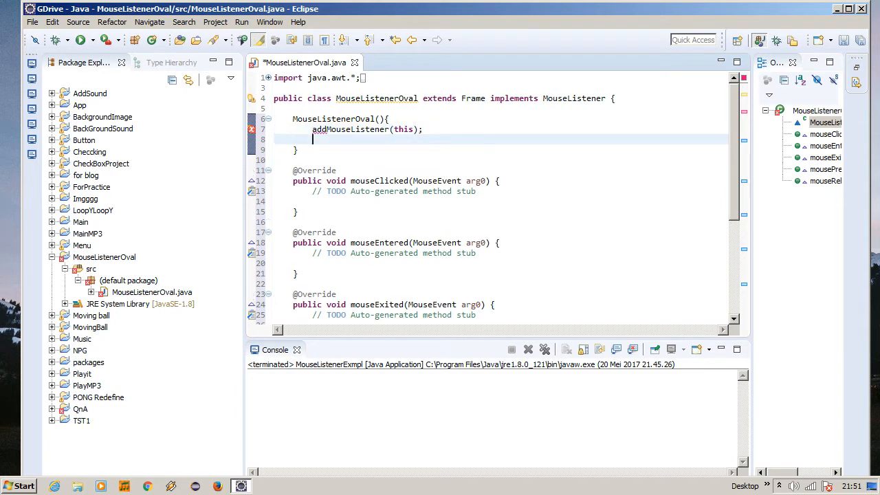
# Add setSize(300, 300), setLayout(null) and setVisible(true) to the constructor
pyautogui.write('setSize')
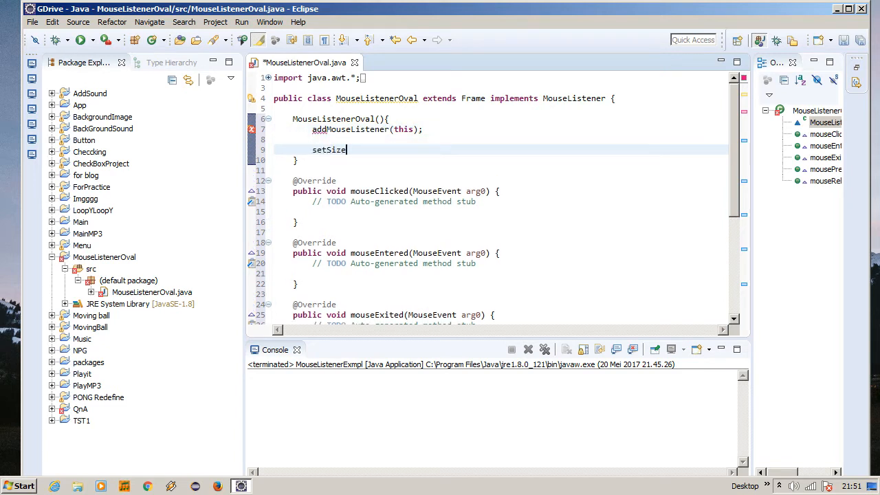
pyautogui.write('(300, 30)')
pyautogui.write('setLa')
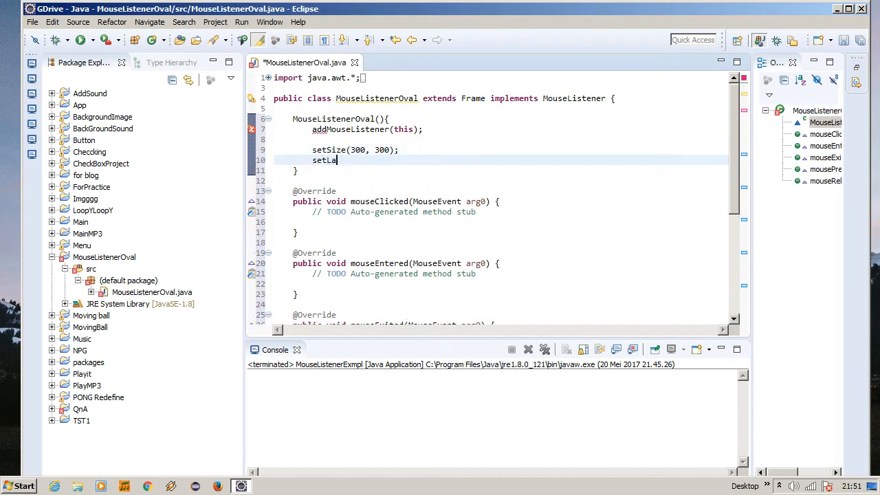
pyautogui.write('yout(null);')
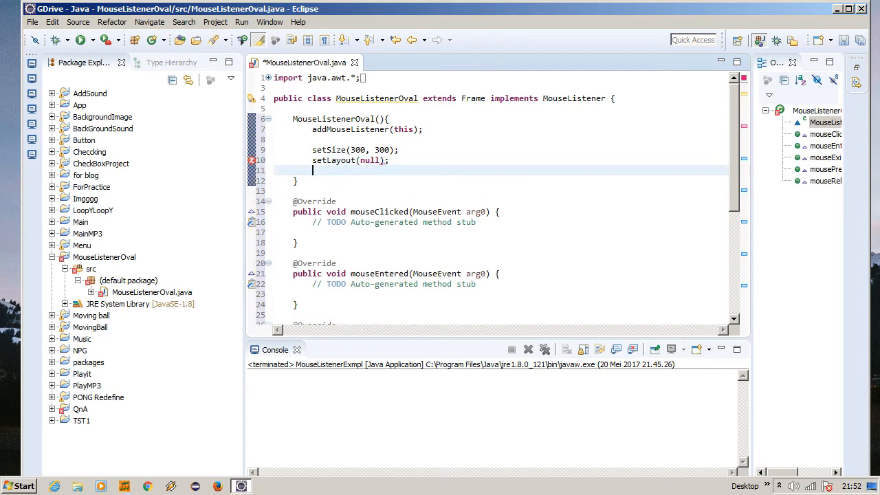
pyautogui.write('setVis')
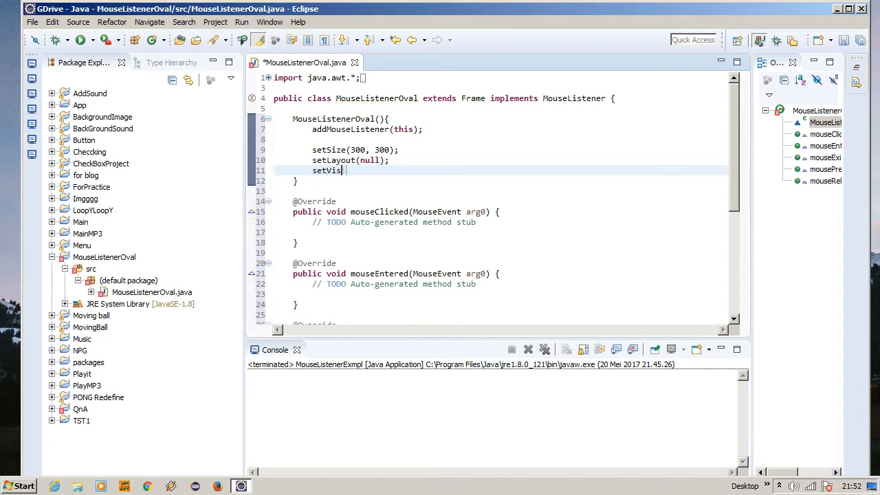
pyautogui.write('ible(true')
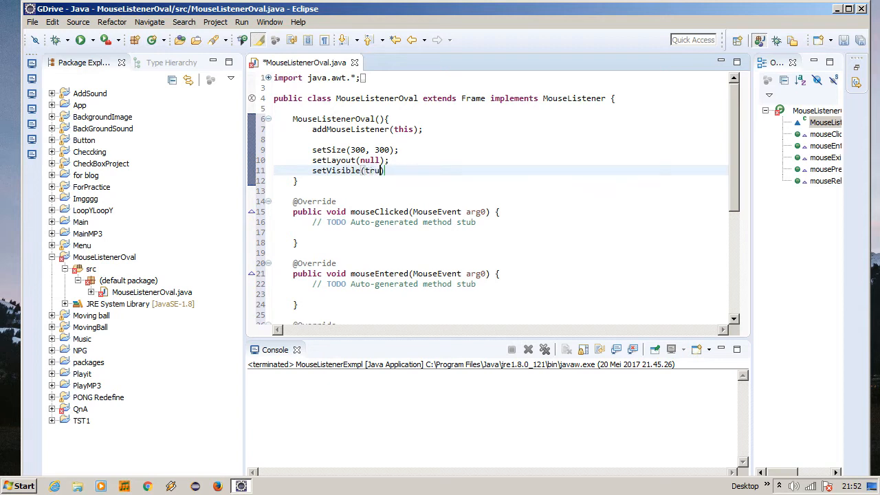
pyautogui.write('e);')
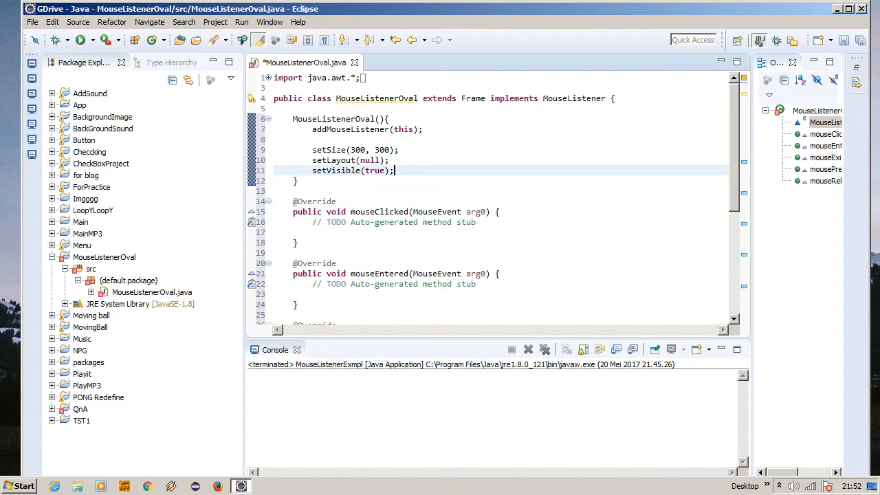
pyautogui.write('setDe')
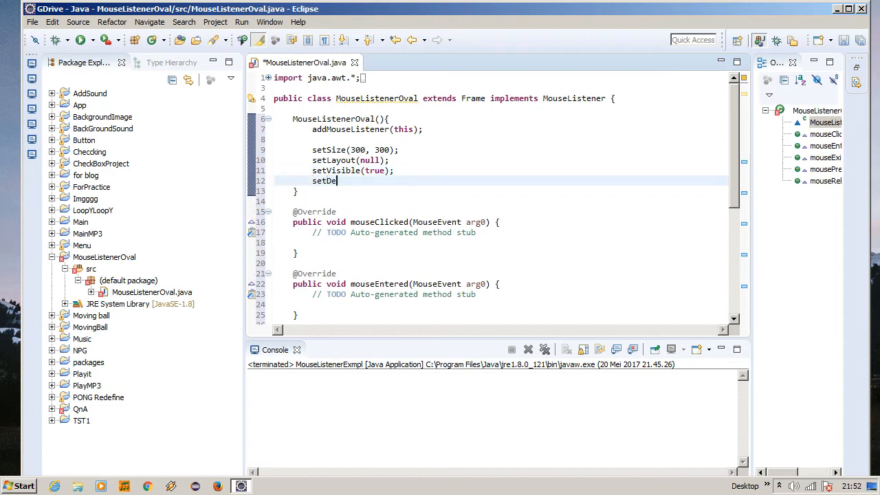
pyautogui.write('ault')
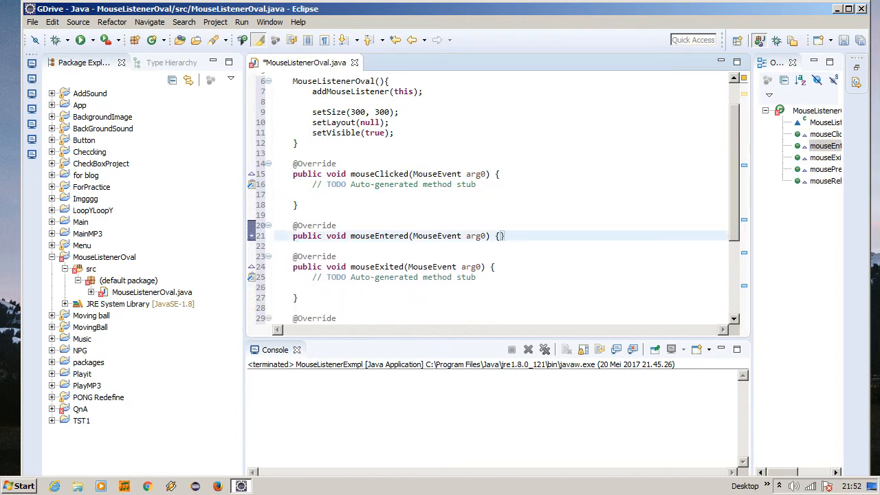
pyautogui.scroll(-3)
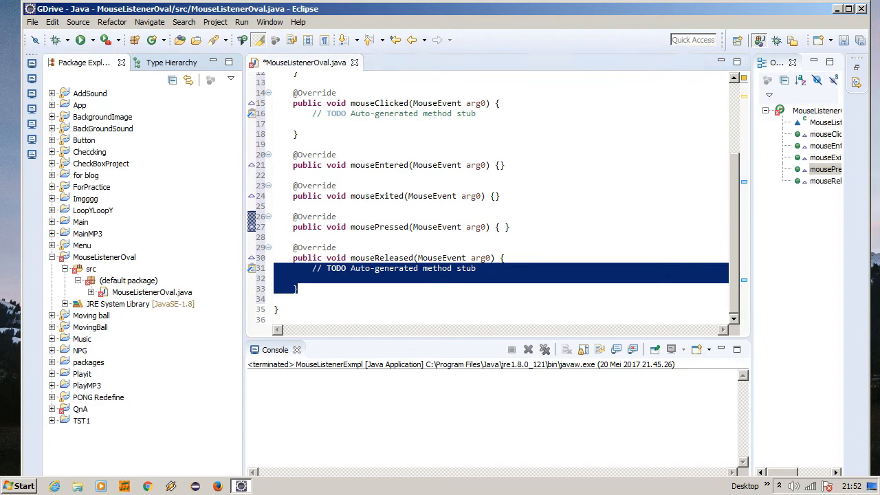
pyautogui.press('Delete')
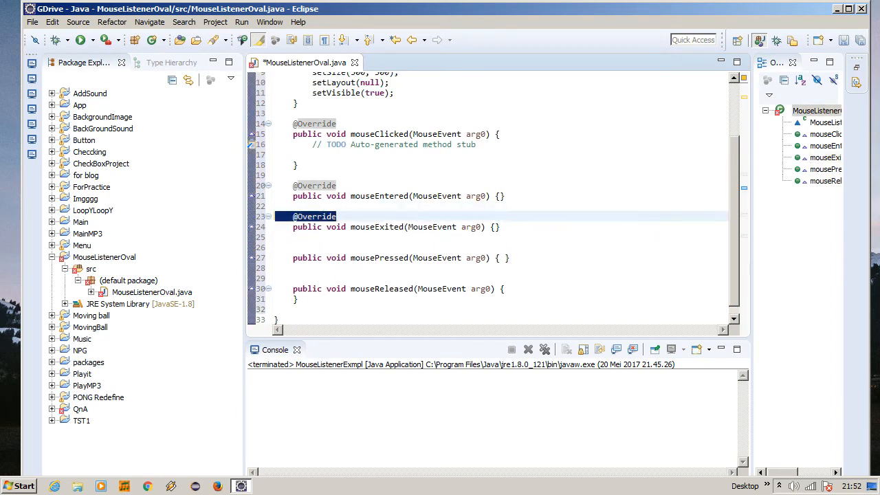
pyautogui.press('Delete')
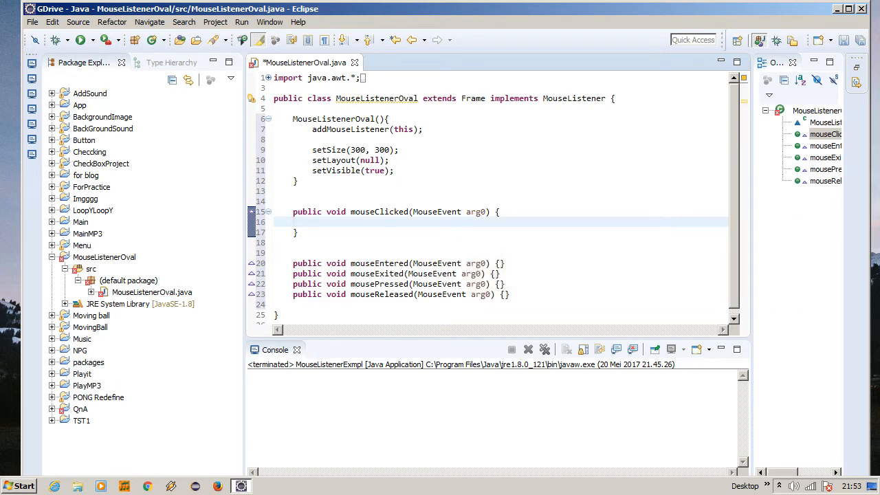
# In mouseClicked, get the Graphics object and set its colour to blue
pyautogui.write('e')
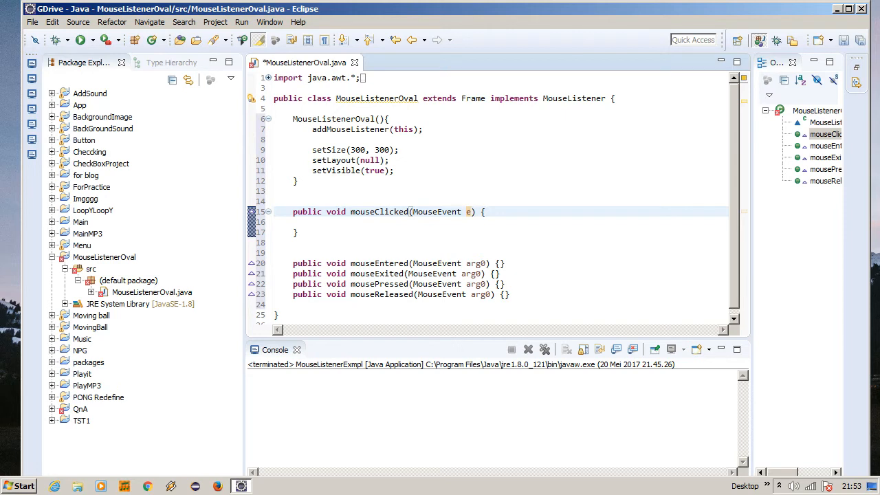
pyautogui.write('Graphics g =')
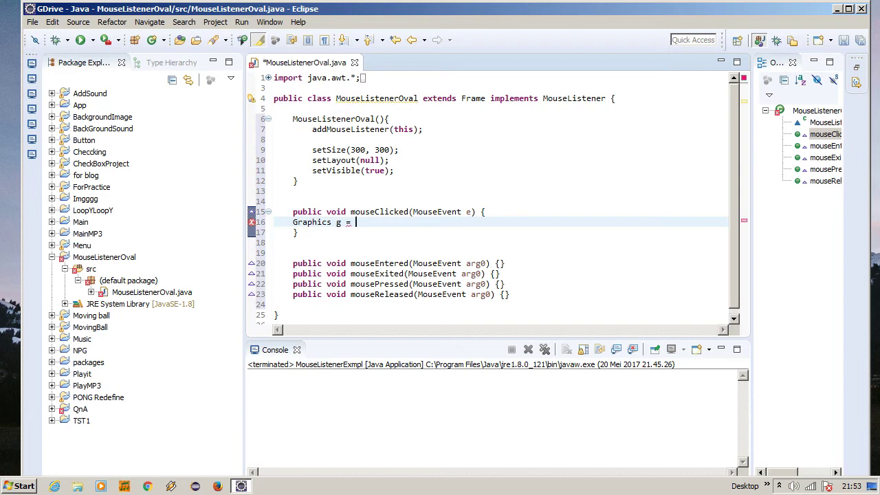
pyautogui.write('getG')
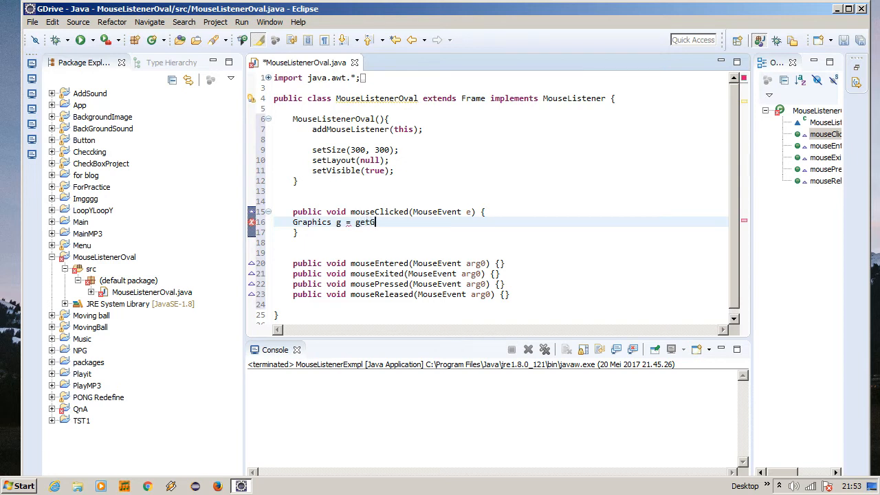
pyautogui.write('raphics();')
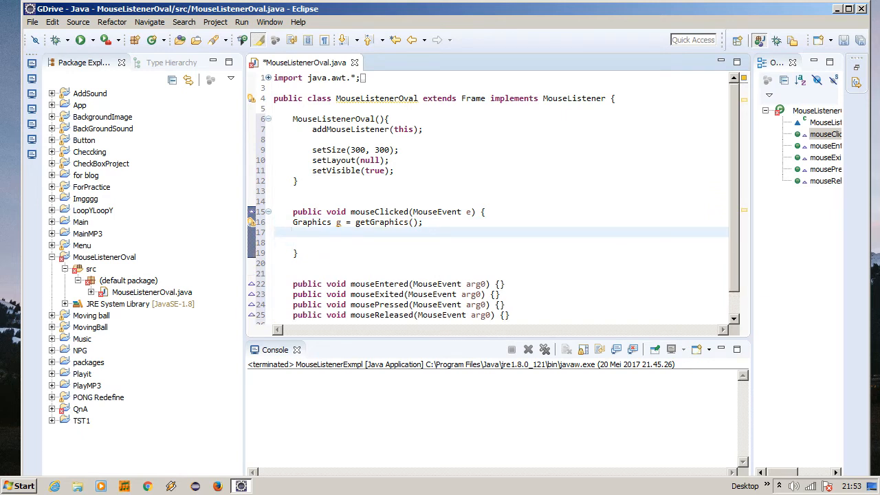
pyautogui.write('g.s')
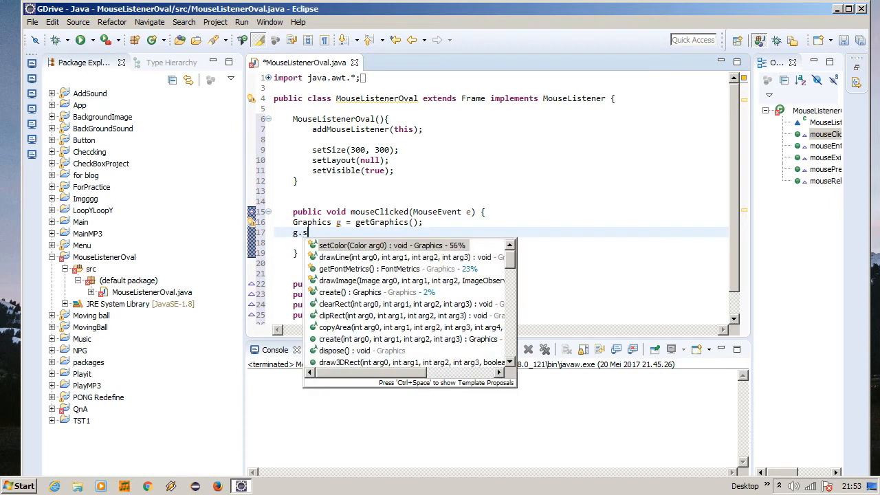
pyautogui.click(352, 245)
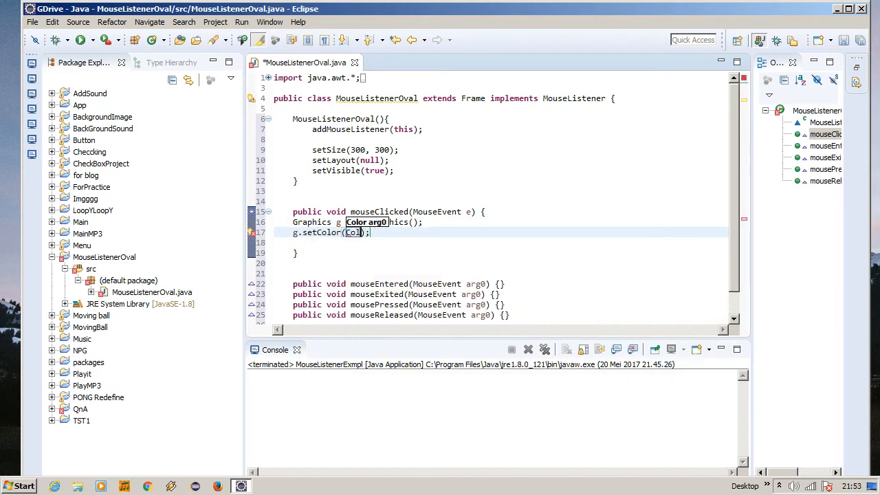
pyautogui.write('.')
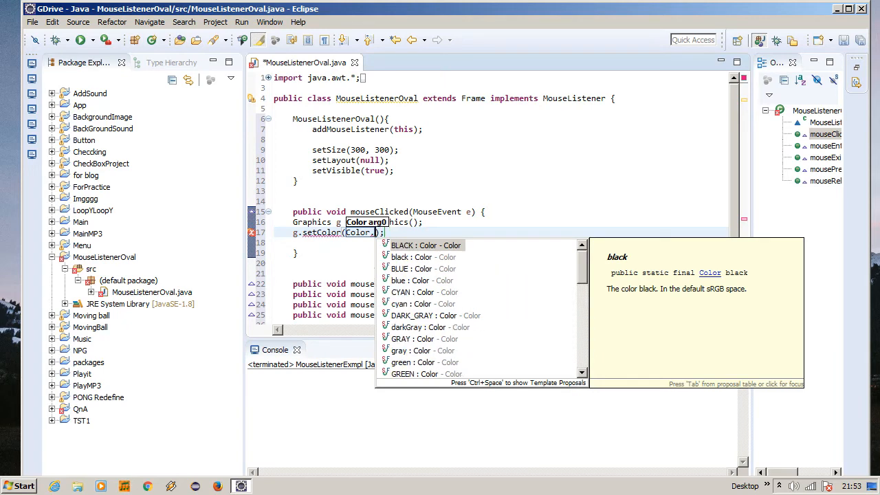
pyautogui.click(415, 268)
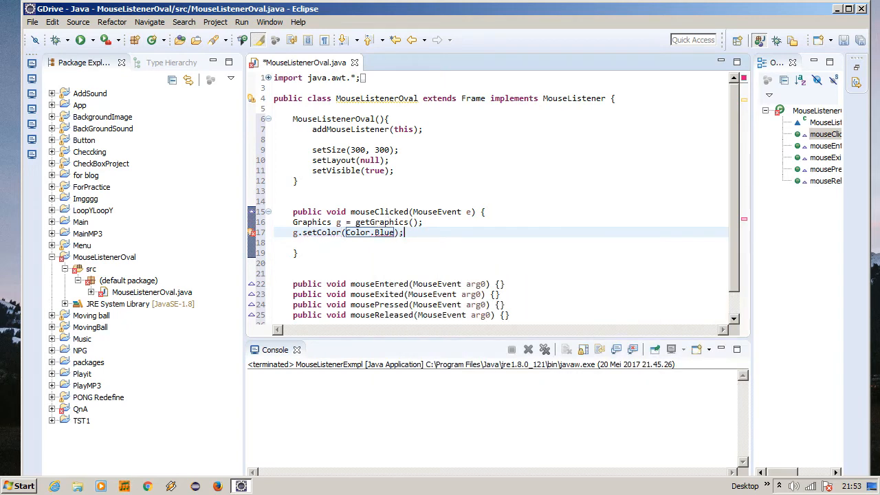
# Fill a 30 by 30 oval at e.getX(), e.getY() and fix the constant to Color.BLUE
pyautogui.write('g.')
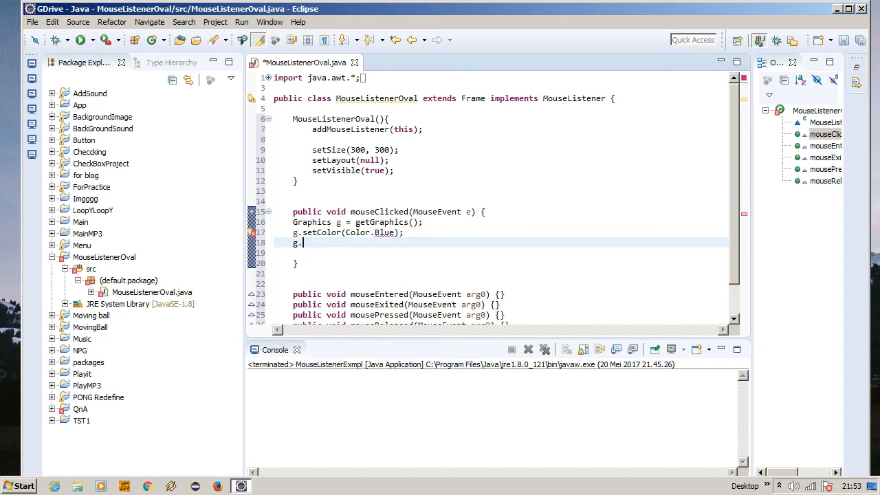
pyautogui.write('fi')
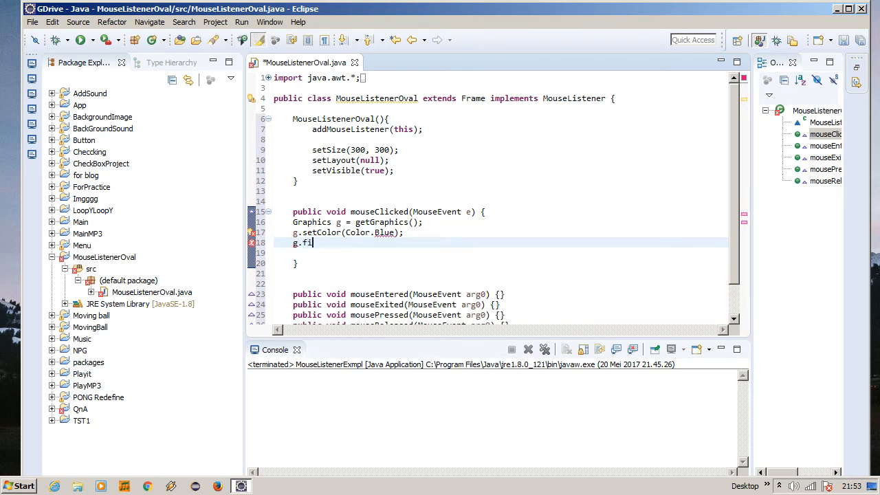
pyautogui.write('llOval')
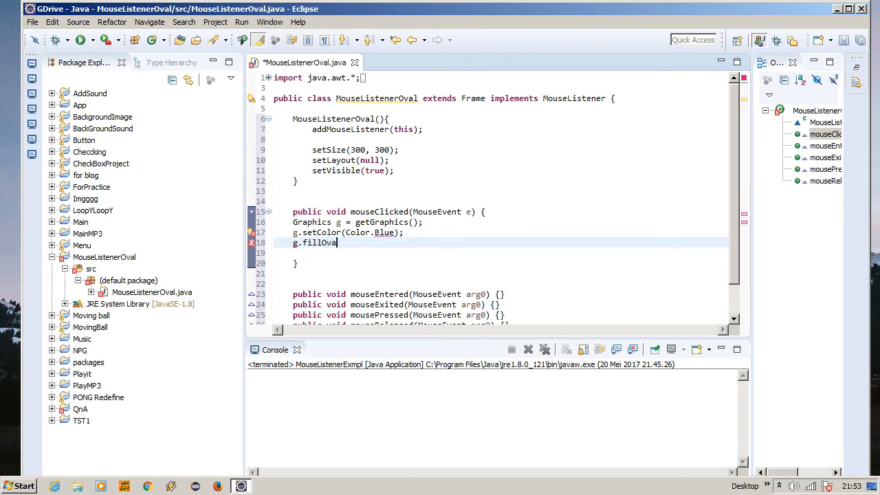
pyautogui.write('(e.getX(),')
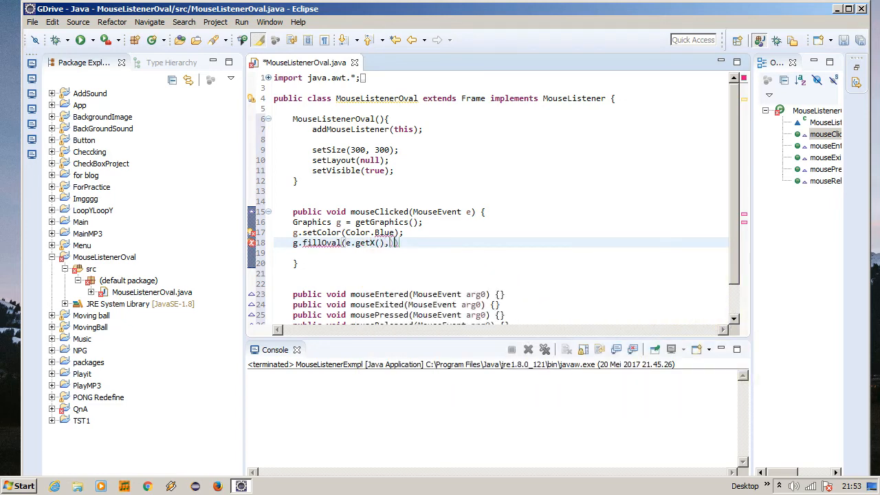
pyautogui.write('e.getY)')
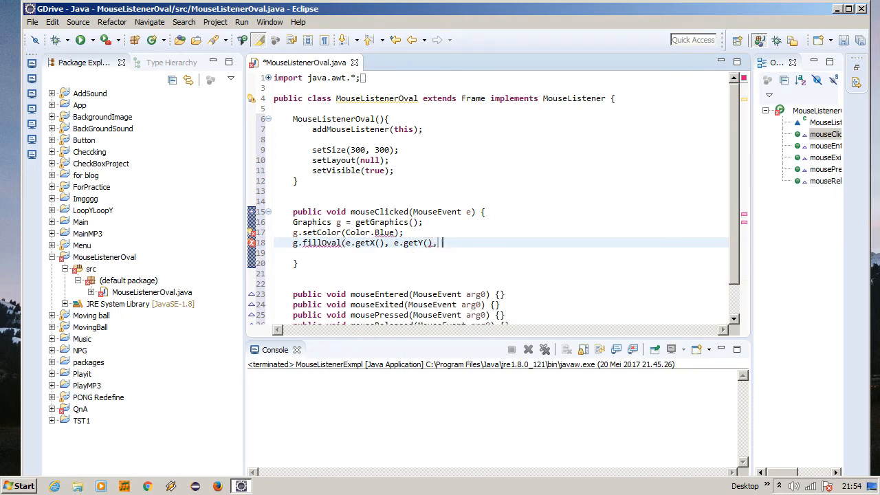
pyautogui.write('3')
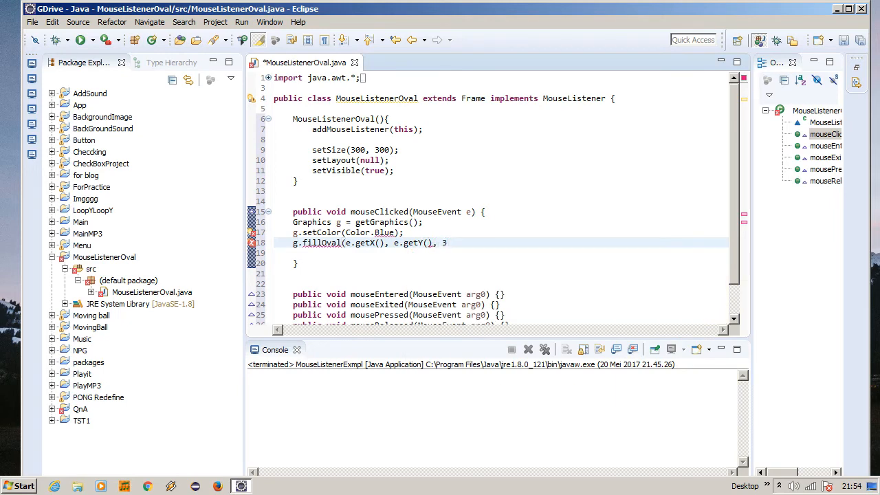
pyautogui.write('0, 30')
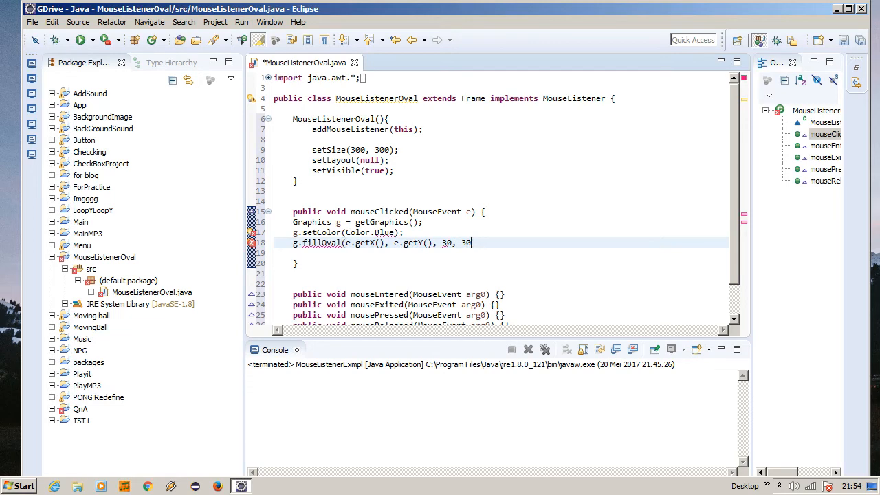
pyautogui.write(');')
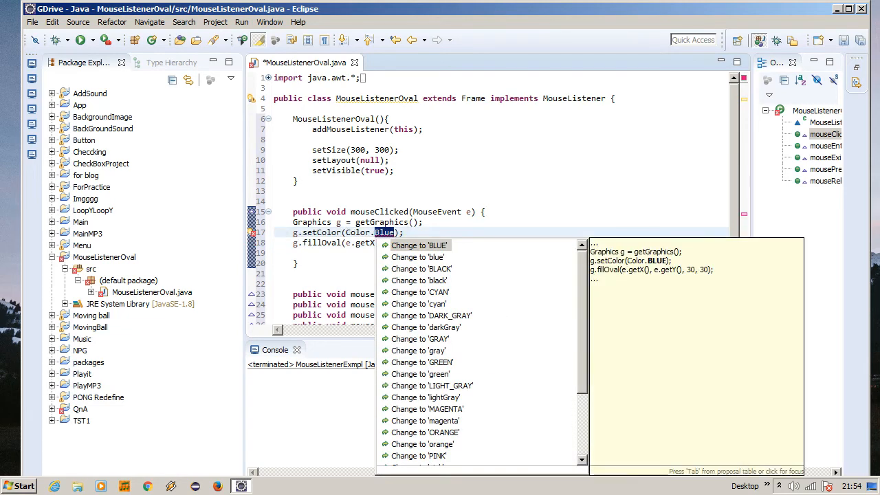
pyautogui.click(419, 245)
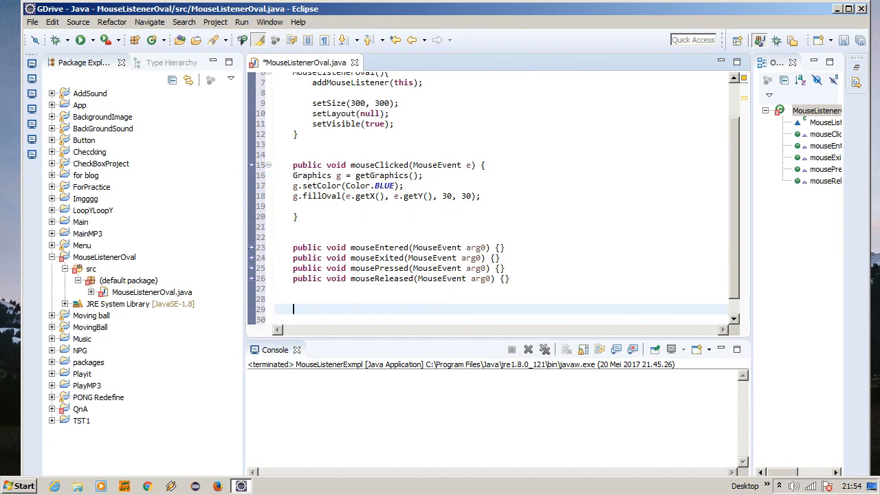
# Add public static void main(String[] args) that creates a new MouseListenerOval
pyautogui.write('p')
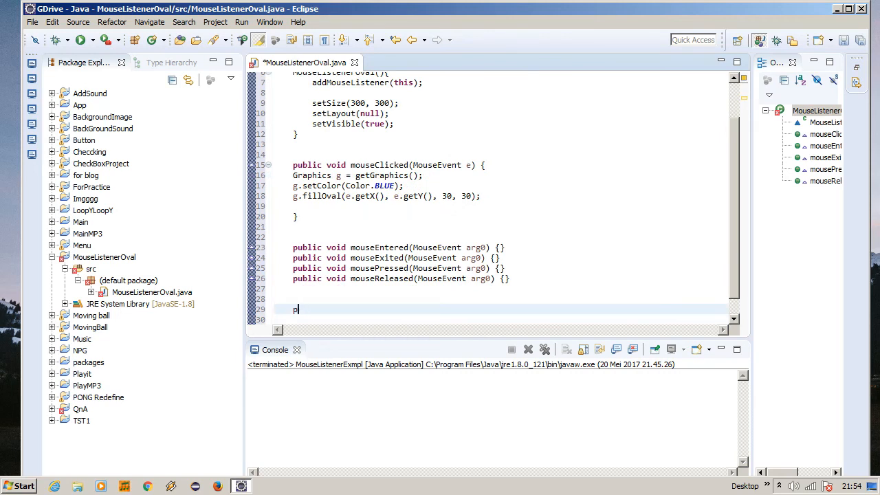
pyautogui.write('ublic')
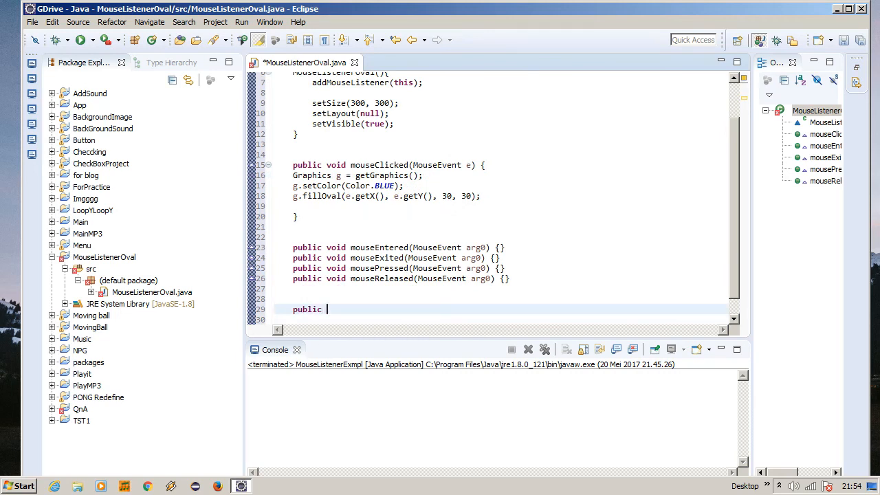
pyautogui.write('s')
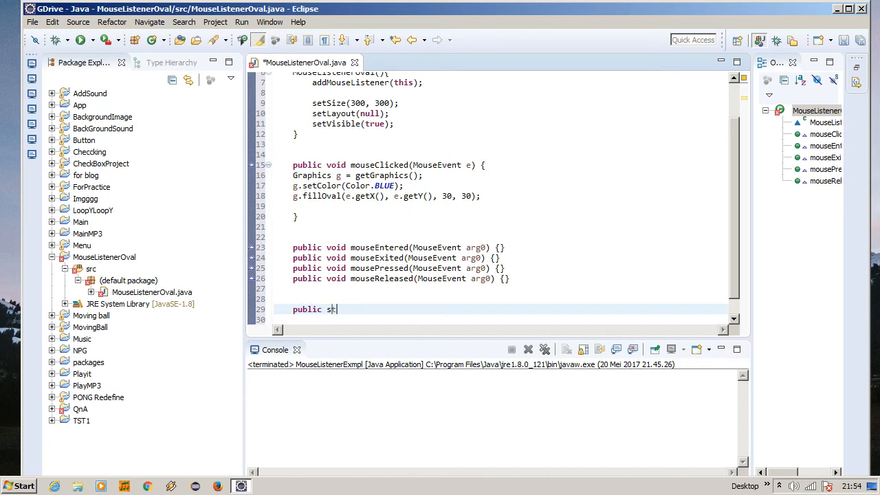
pyautogui.write('tatic void')
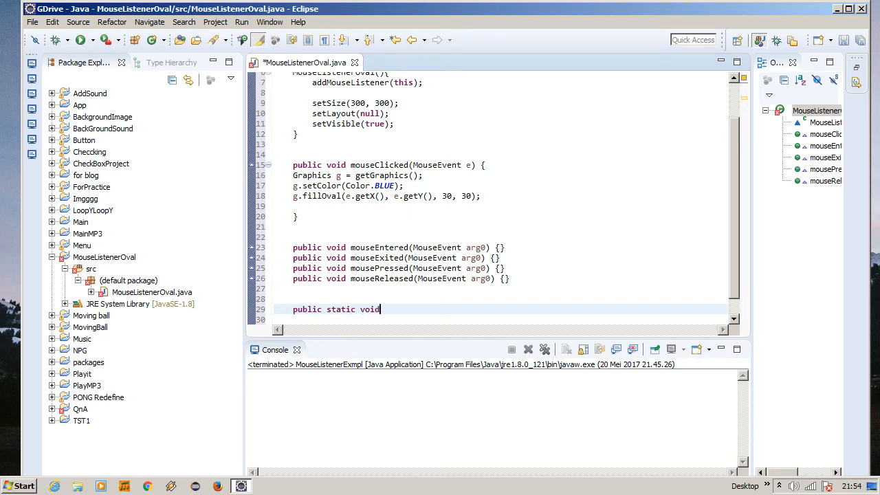
pyautogui.write('main(String)')
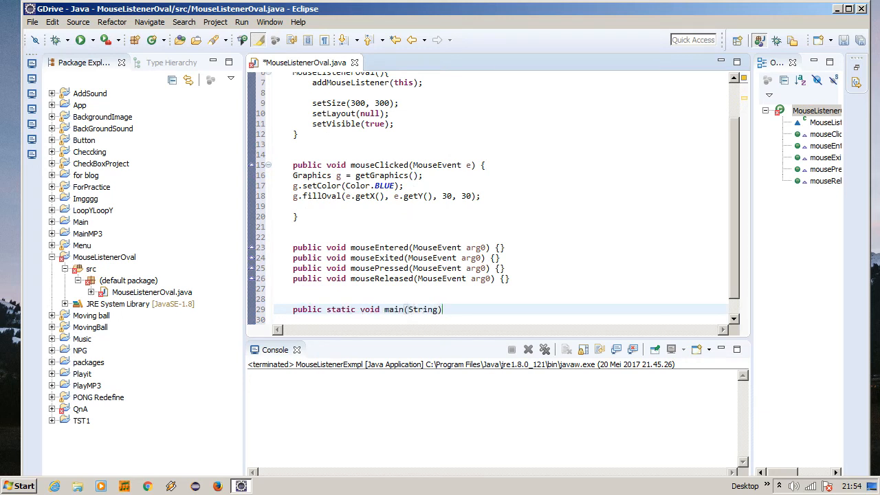
pyautogui.write('[] args){}')
pyautogui.click(500, 319)
pyautogui.write('new M')
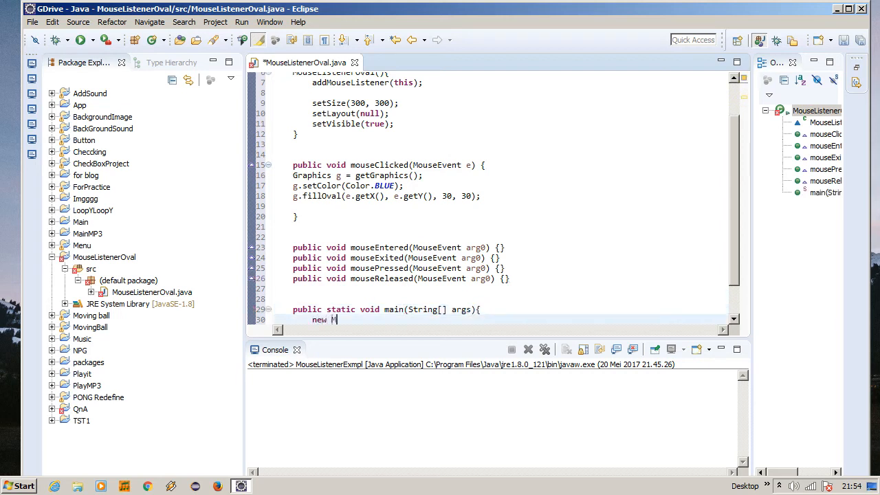
pyautogui.write('ouseListenerOval')
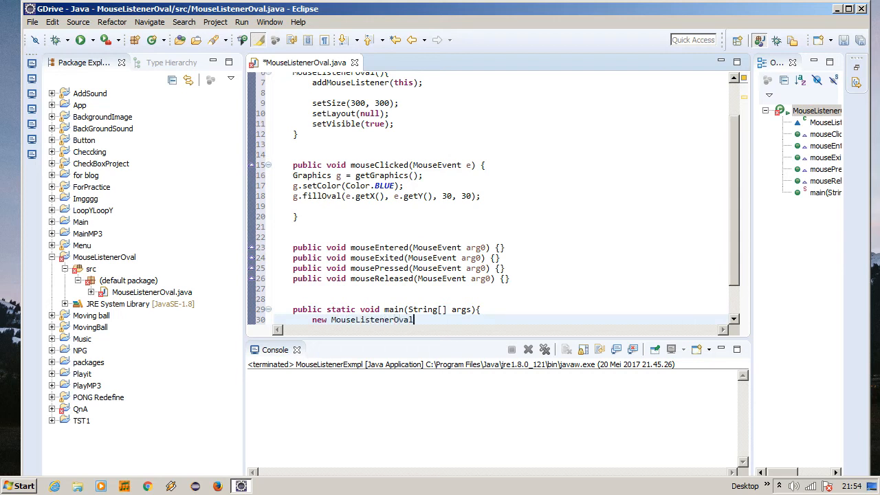
pyautogui.write('();')
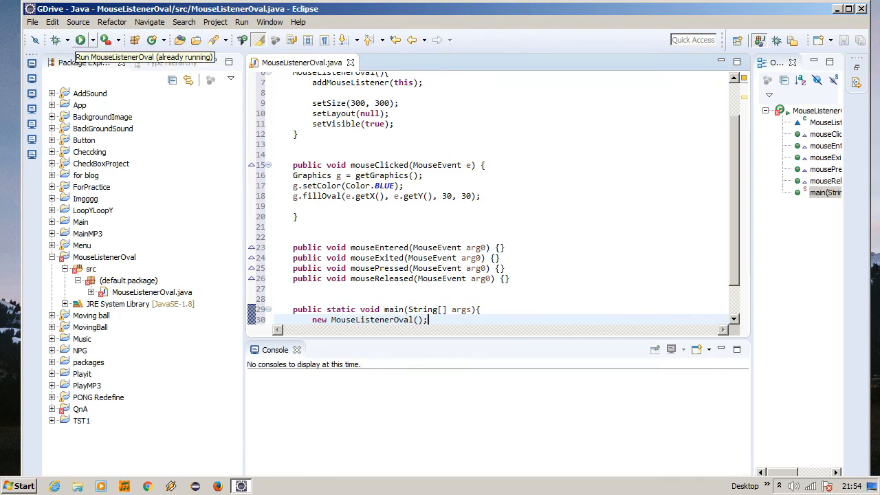
# Run MouseListenerOval, draw blue circles by clicking in its window, then close it
pyautogui.click(62, 38)
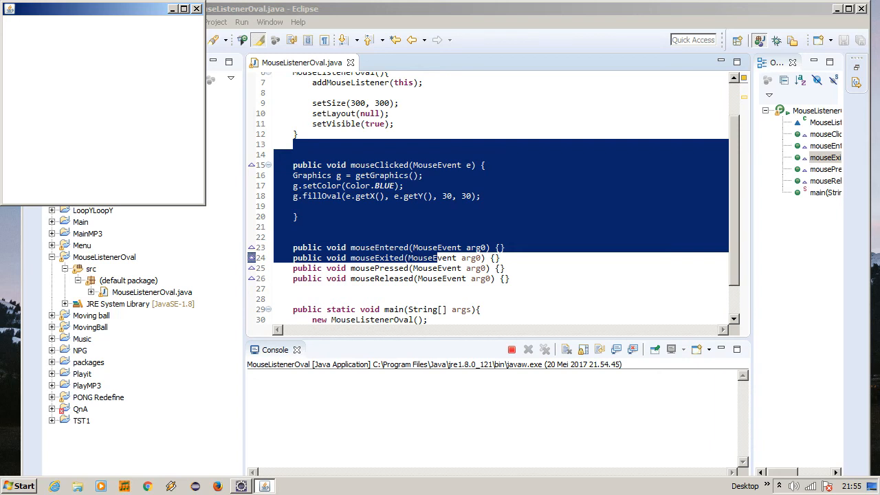
pyautogui.click(120, 80)
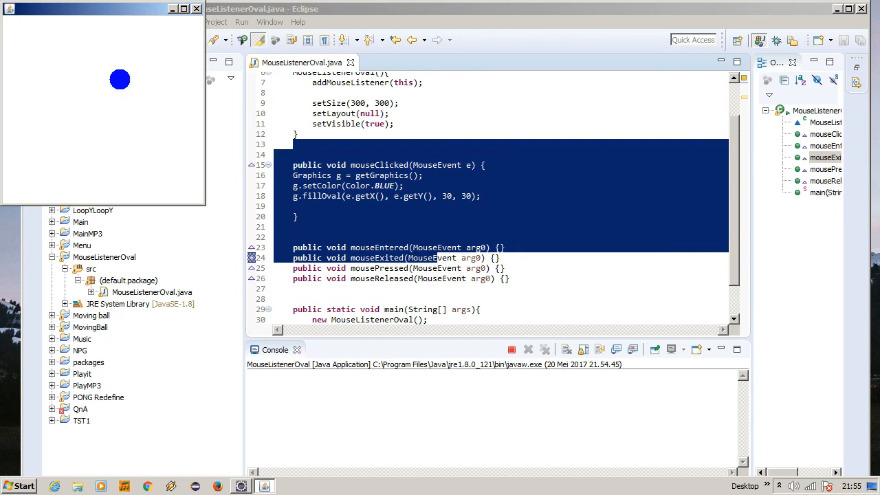
pyautogui.click(44, 186)
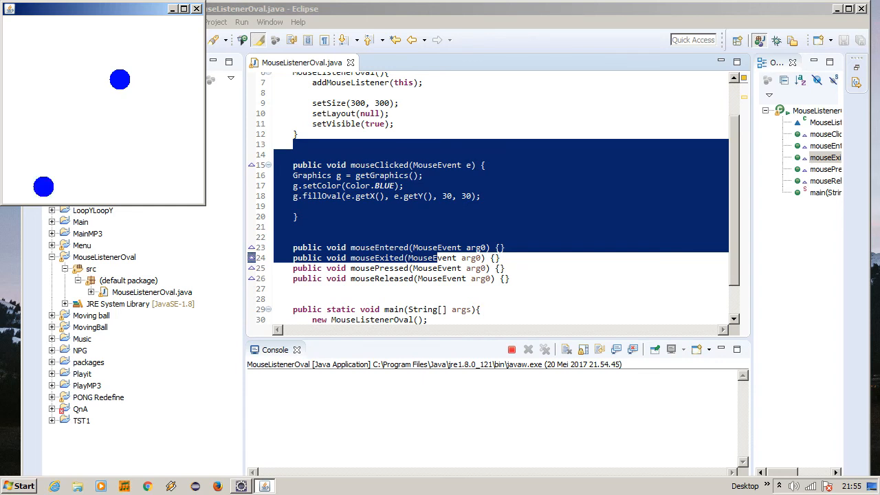
pyautogui.click(105, 55)
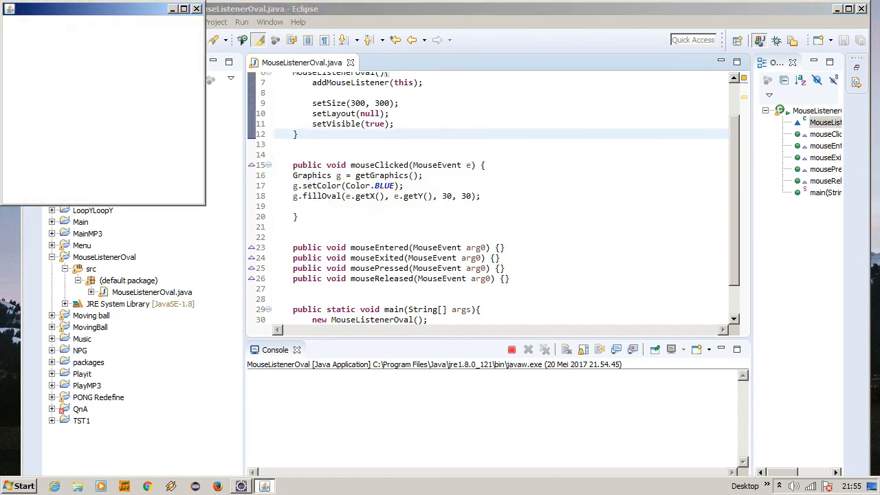
pyautogui.click(101, 163)
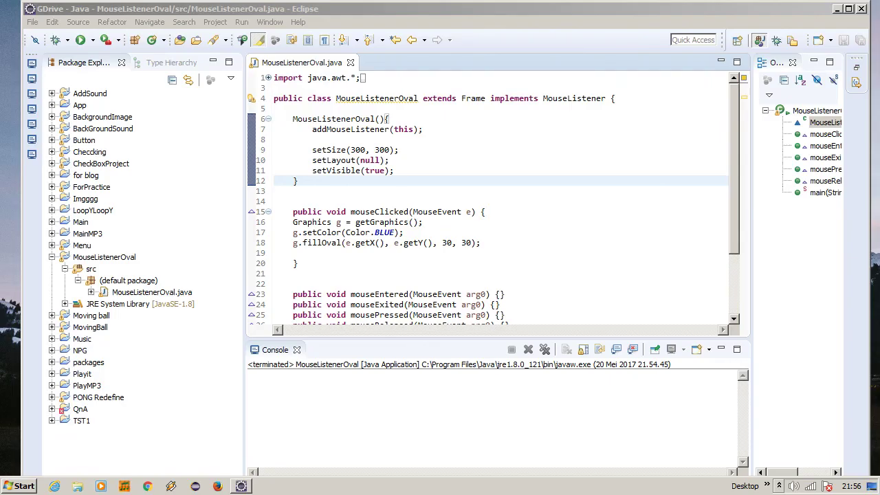
# Reveal the hidden system tray icons after the oval program terminates
pyautogui.click(777, 484)
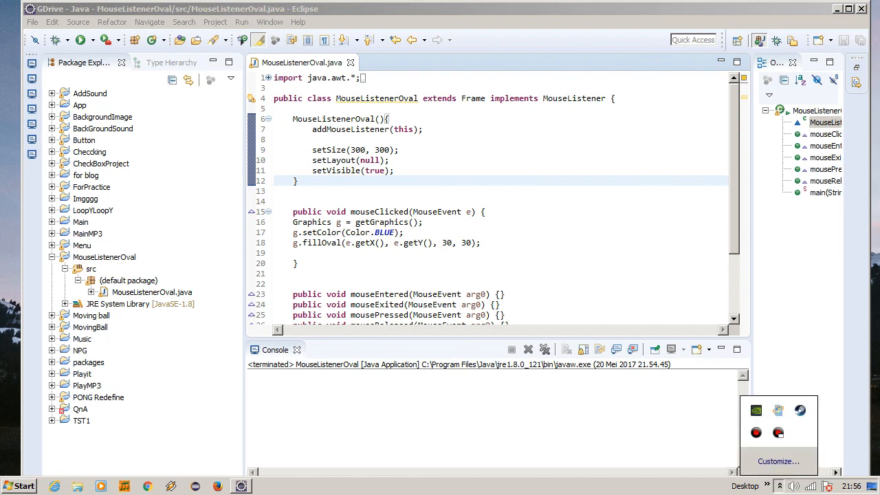